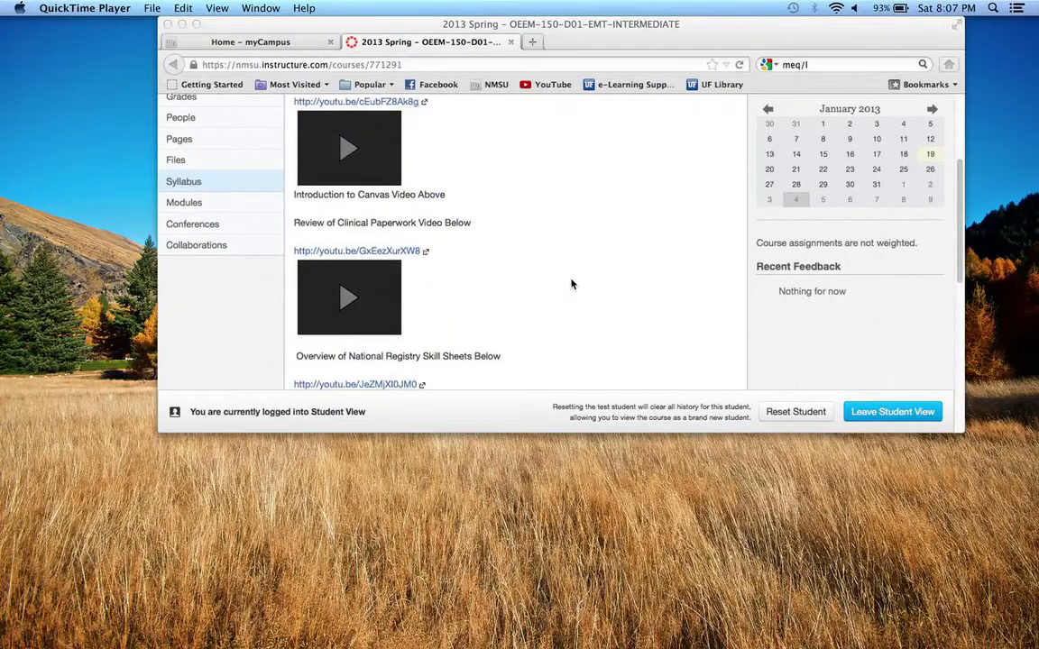
- Go to the course's Assignments page showing Medication Calculations due Feb 4 at 11:59pm
scroll(up, 3)
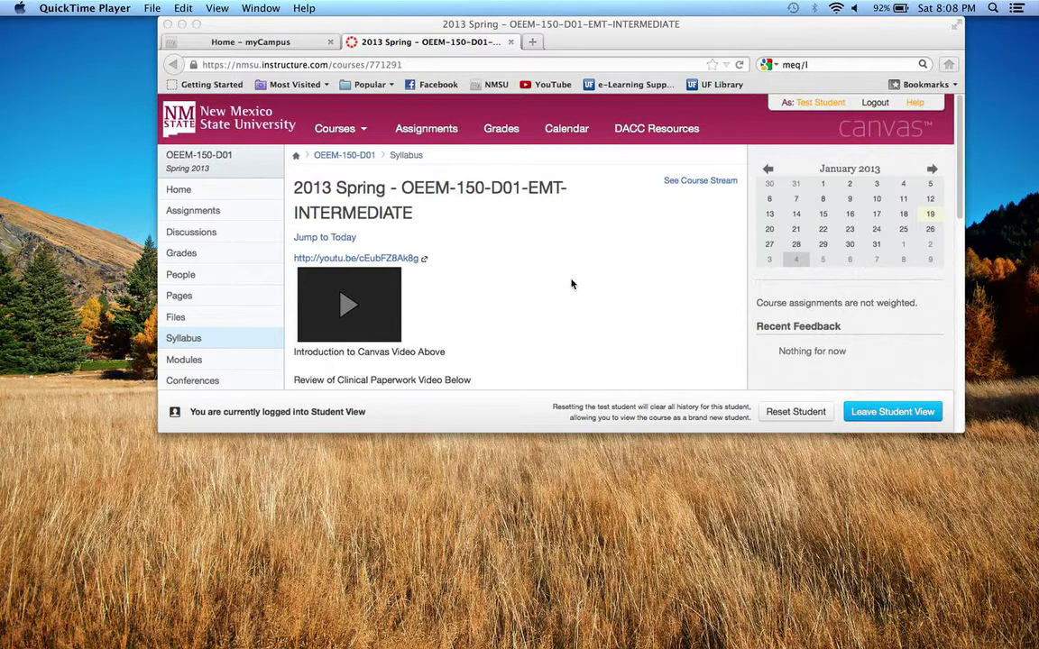
scroll(down, 3)
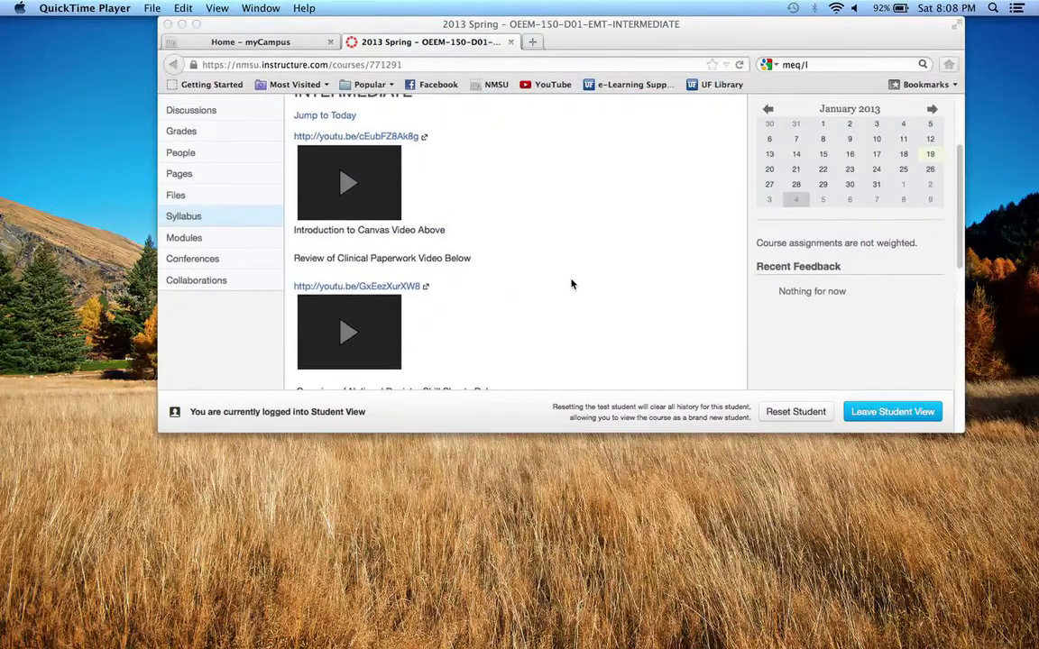
scroll(down, 3)
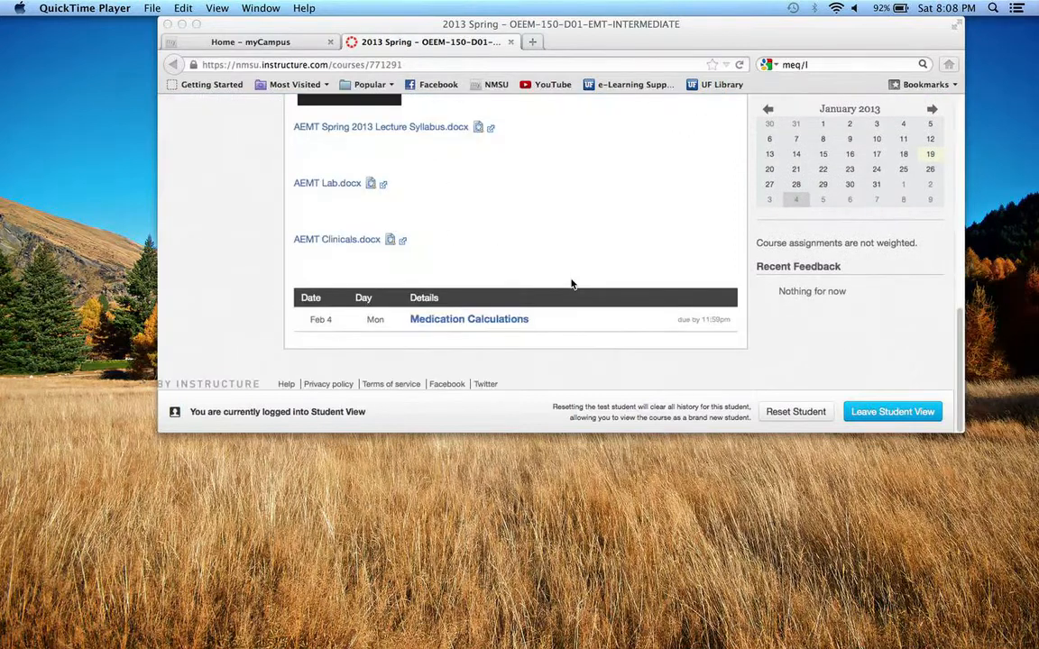
mouse_move(339, 288)
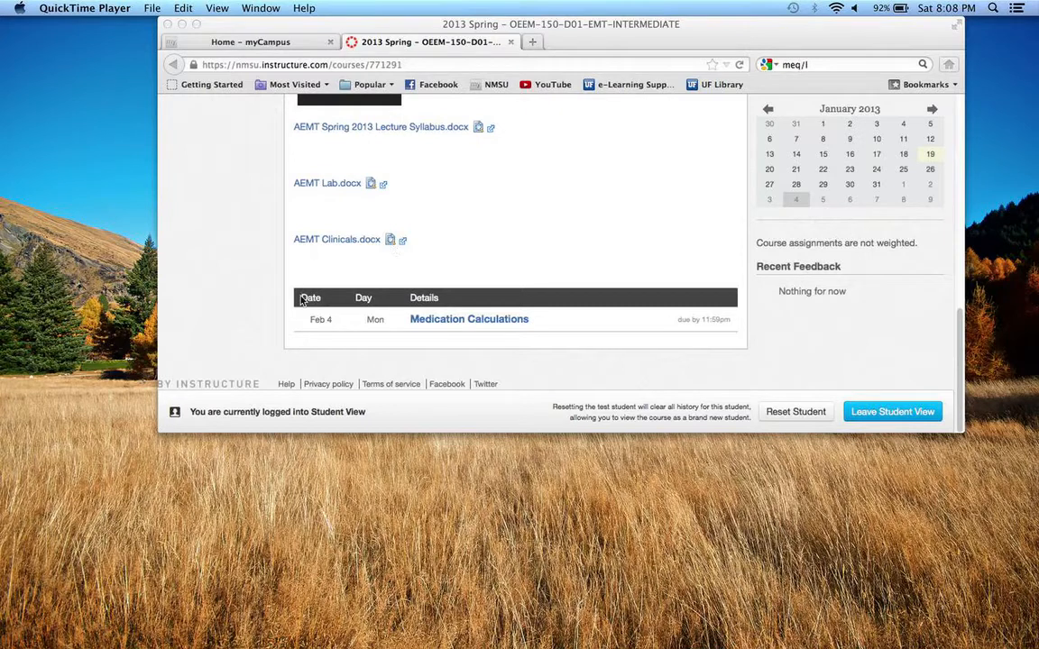
scroll(up, 3)
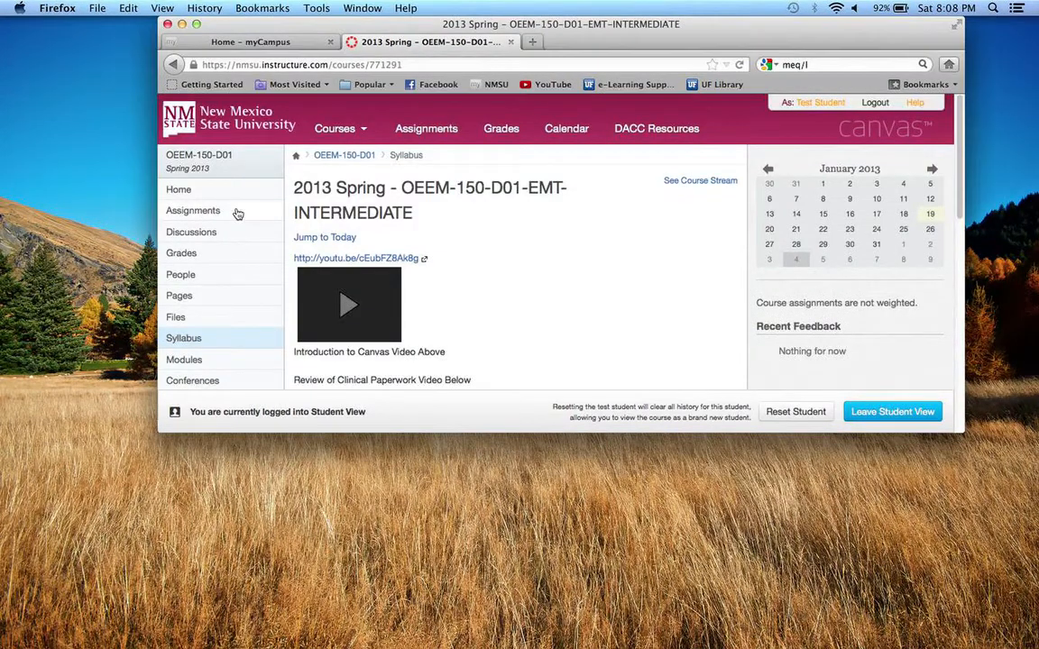
click(191, 209)
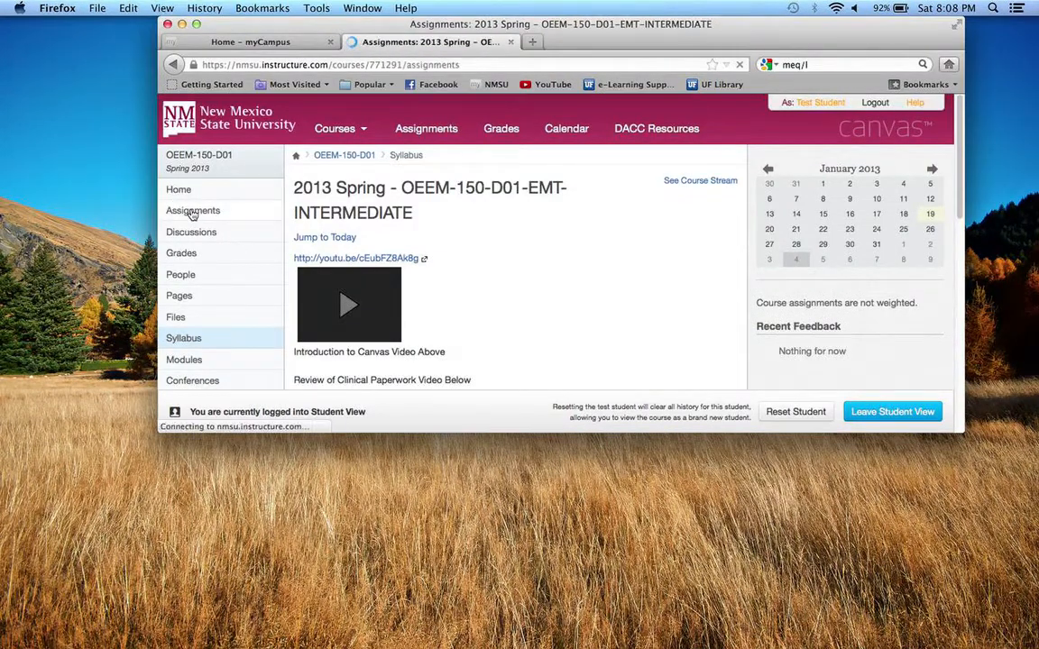
click(193, 209)
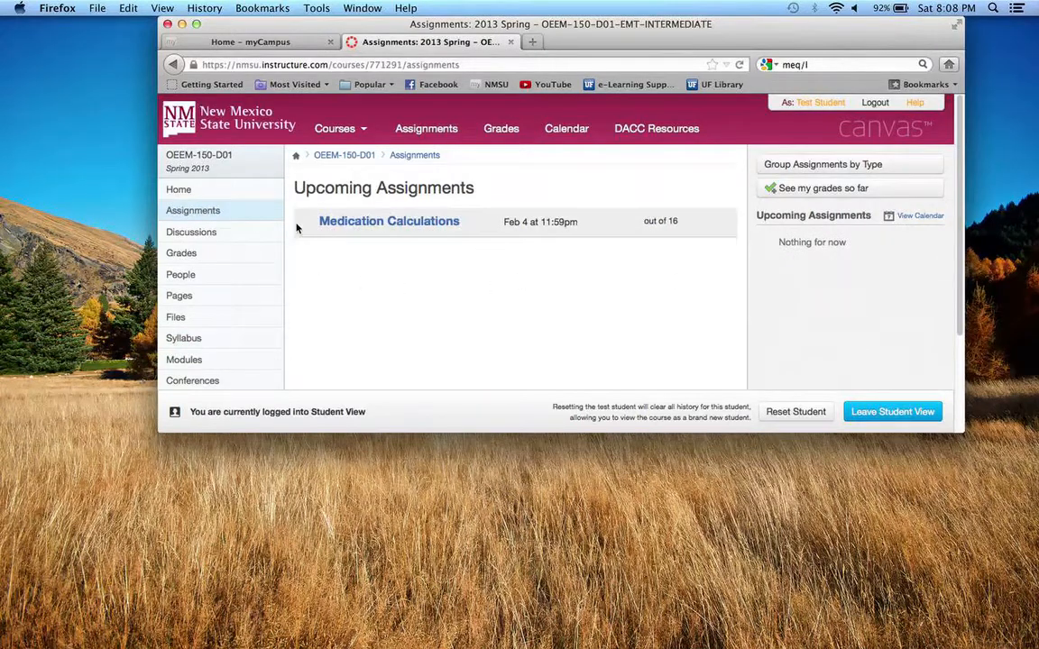
mouse_move(408, 225)
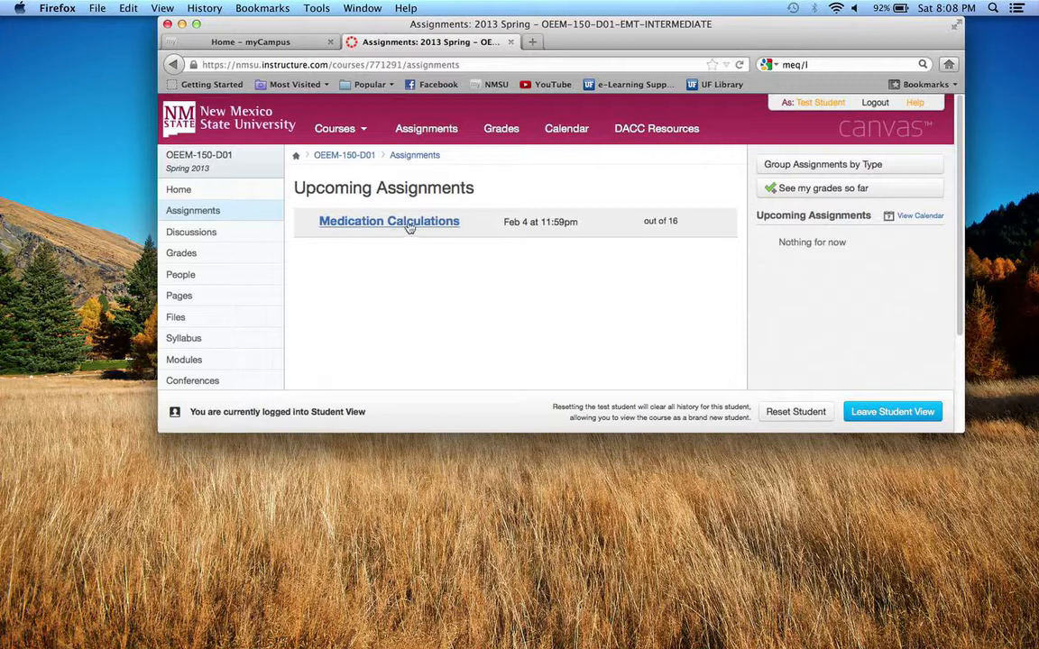
mouse_move(393, 184)
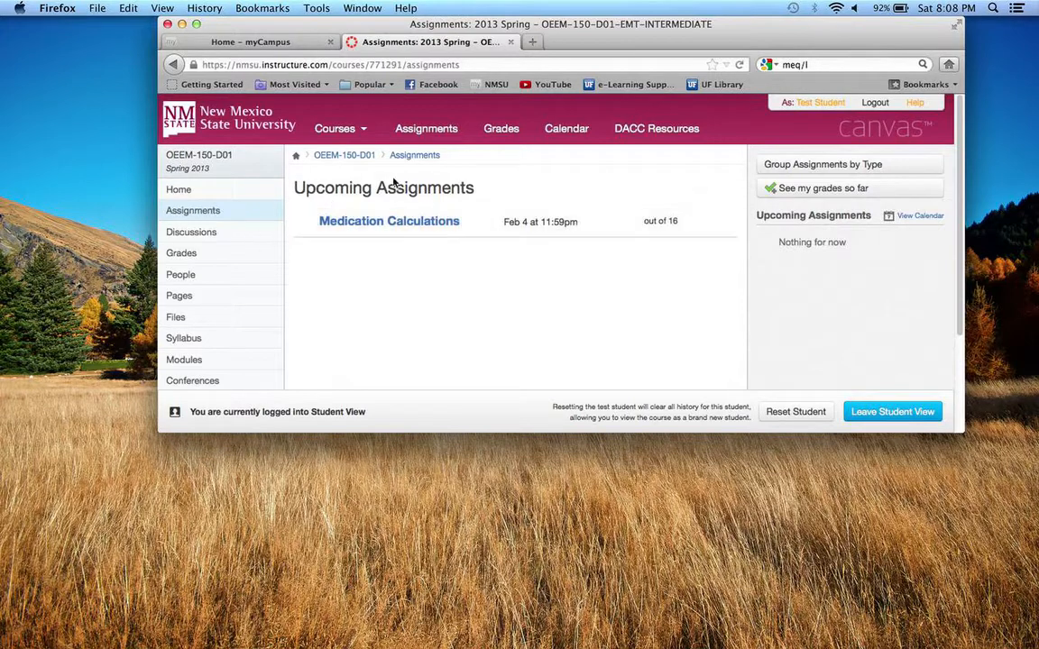
mouse_move(442, 249)
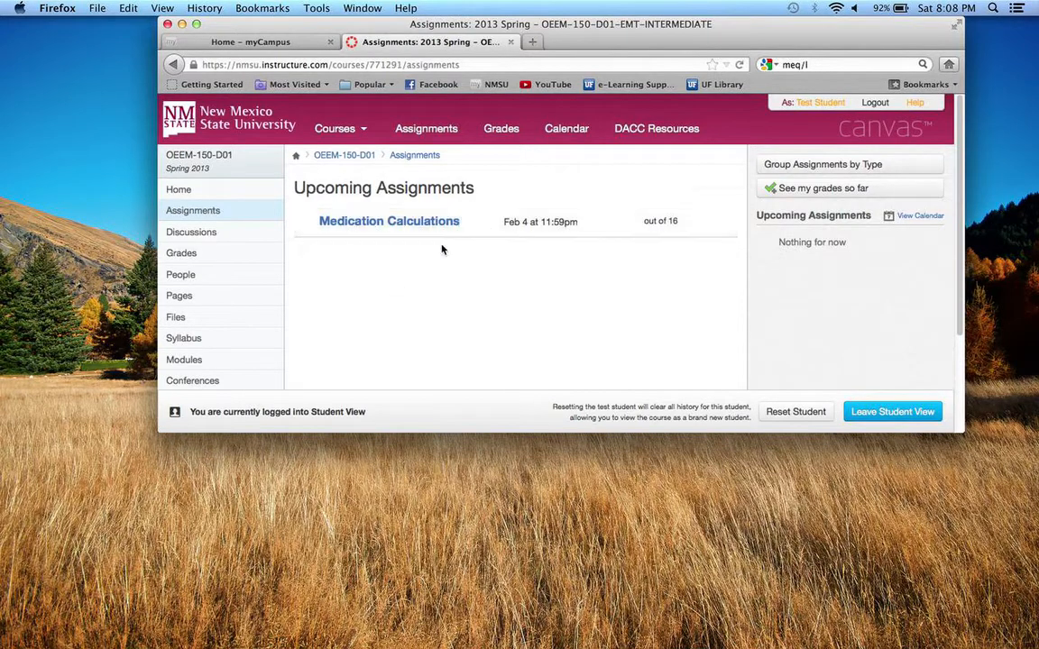
mouse_move(531, 227)
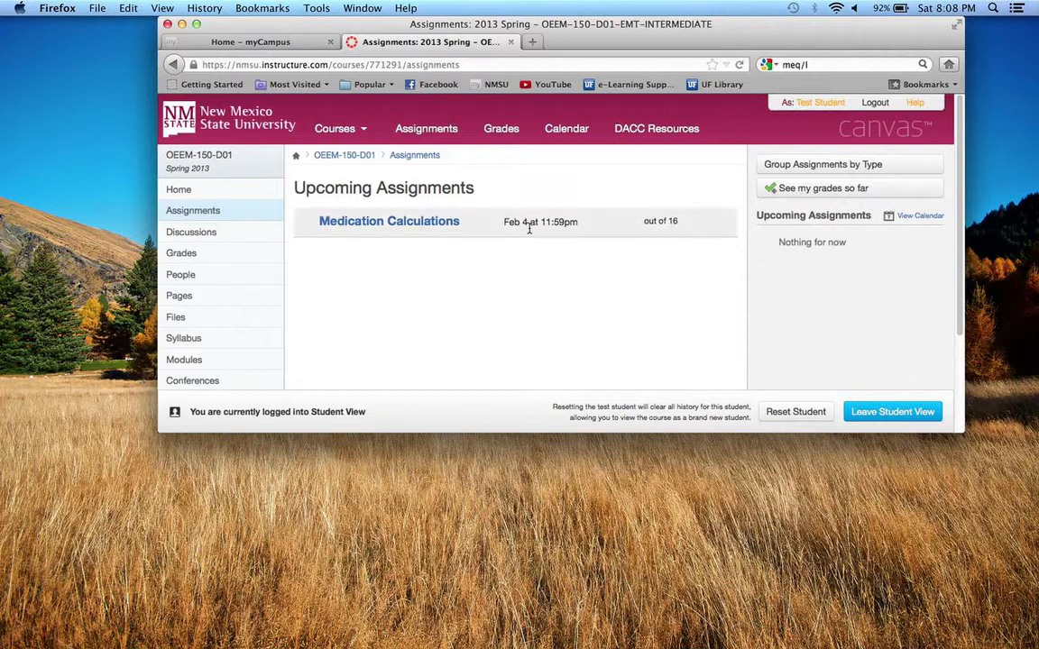
mouse_move(580, 230)
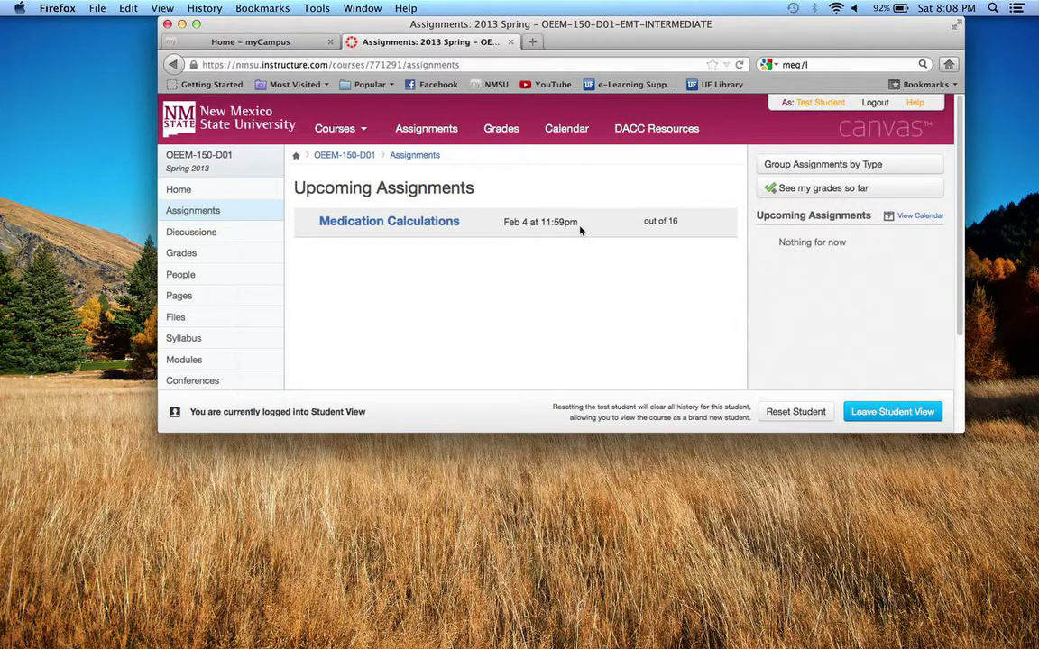
mouse_move(580, 224)
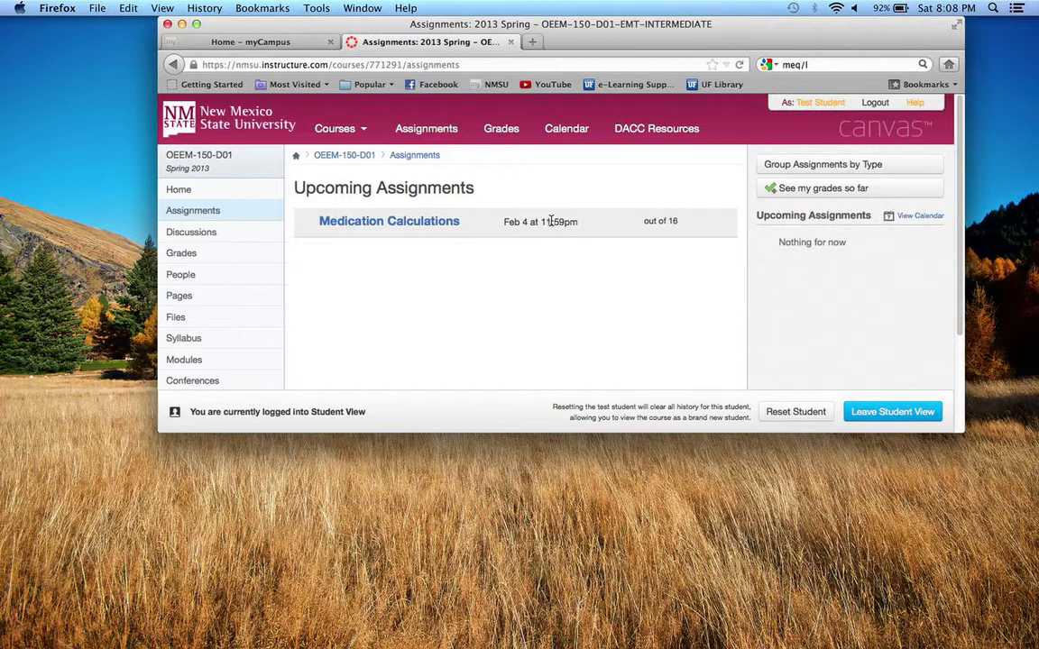
mouse_move(584, 230)
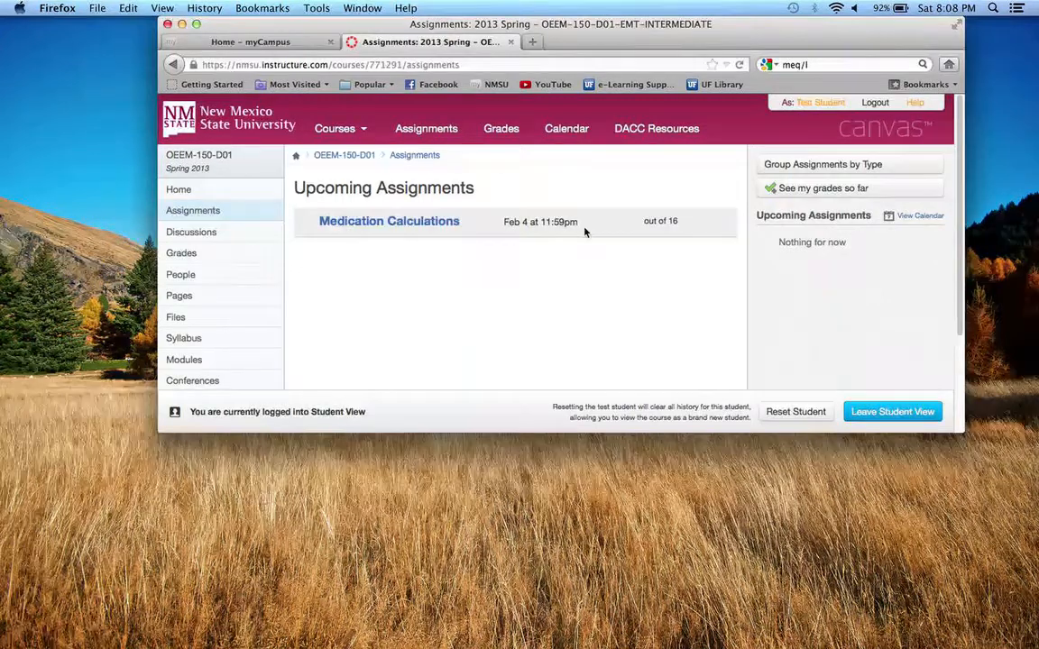
mouse_move(543, 238)
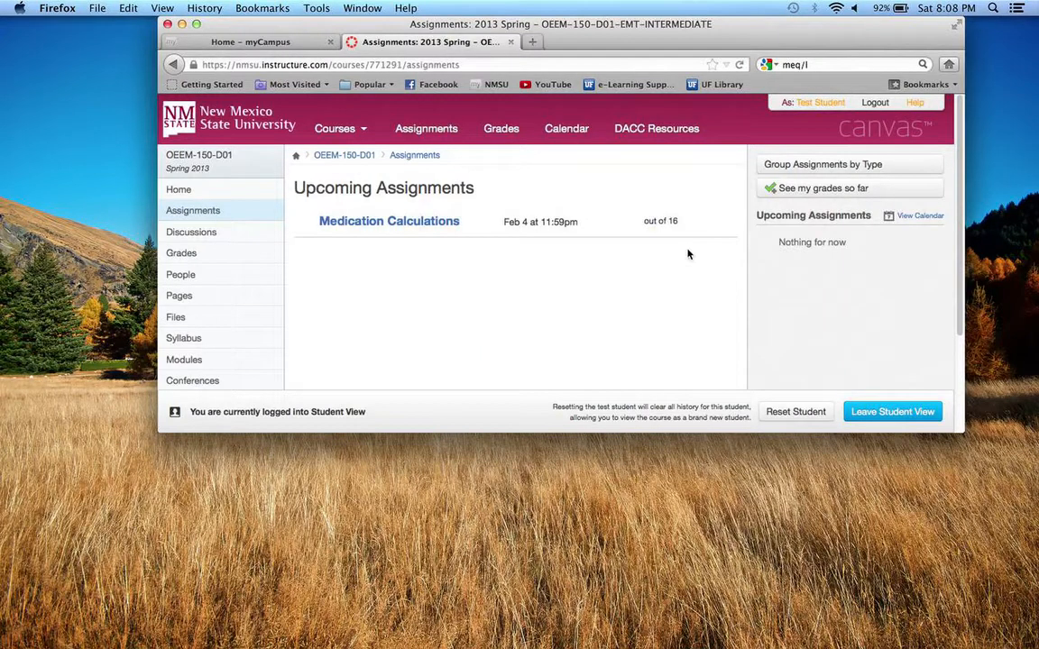
mouse_move(592, 255)
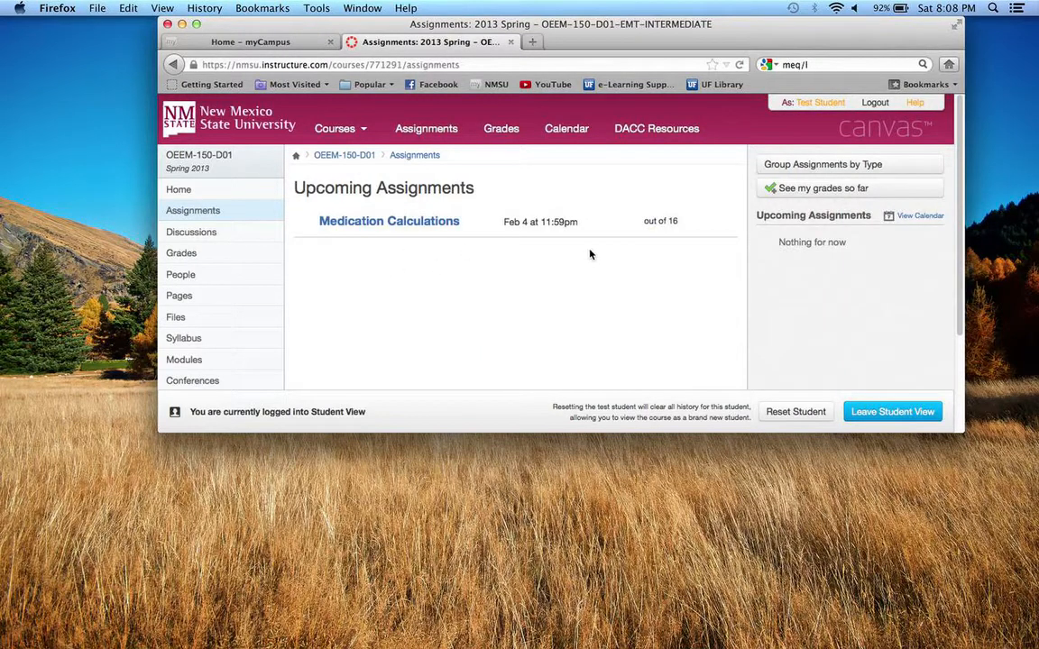
mouse_move(512, 285)
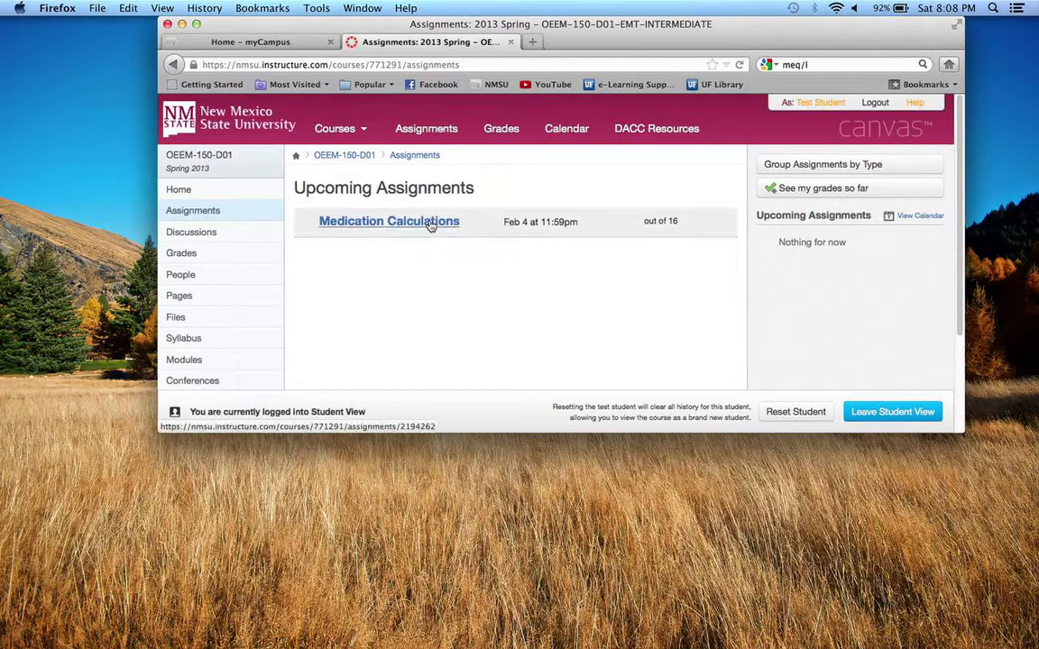
- Open Medication Calculations and download its Dosage Calculation Worksheet.doc attachment
click(390, 220)
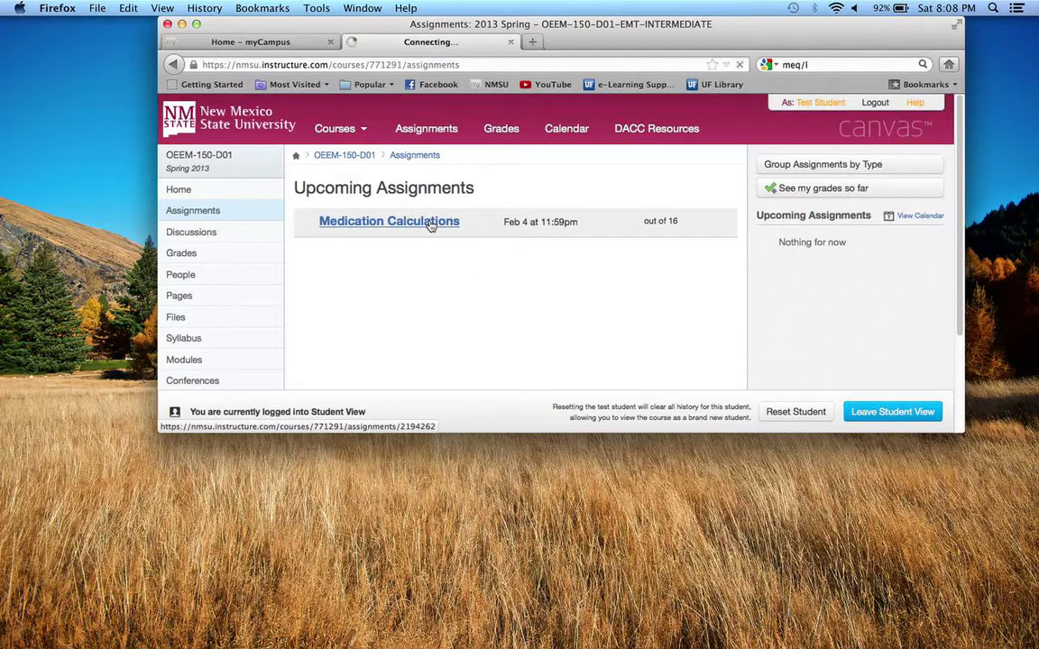
click(390, 220)
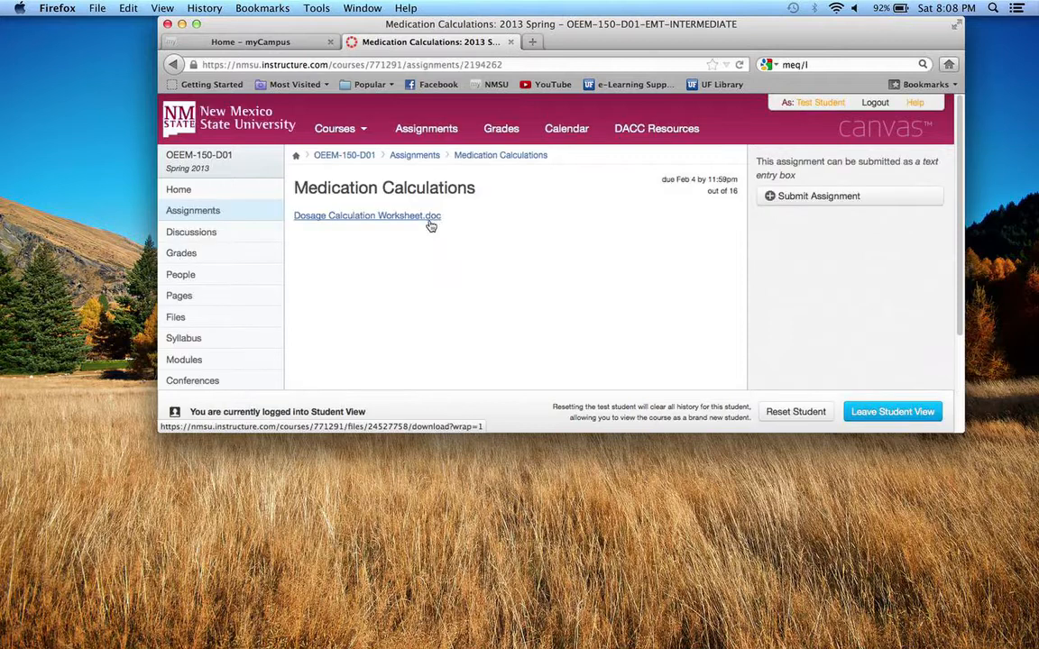
scroll(down, 3)
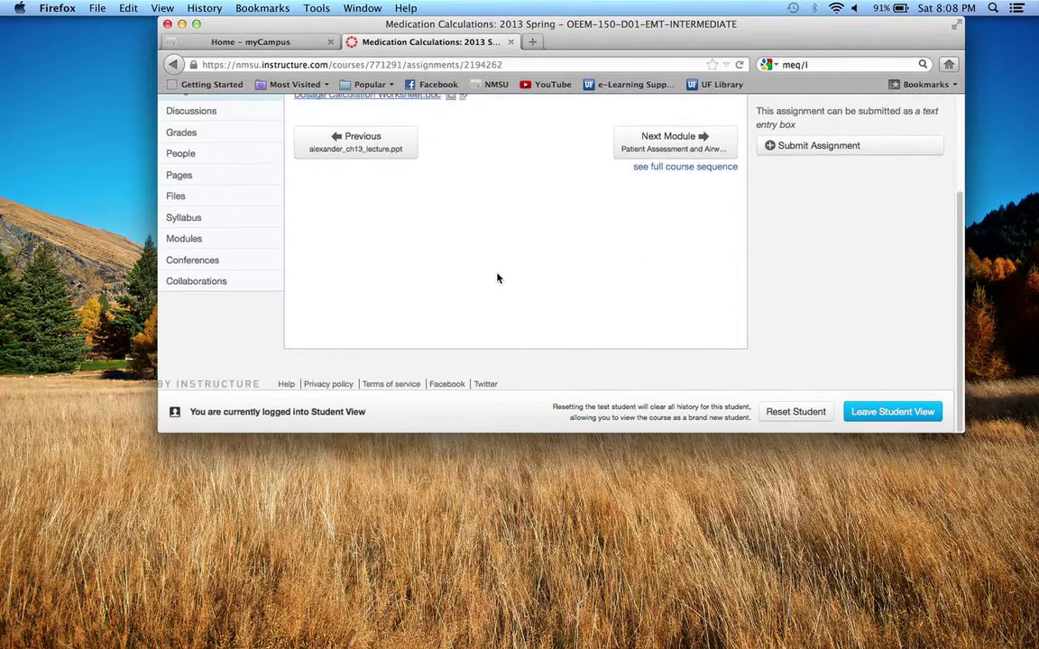
scroll(up, 3)
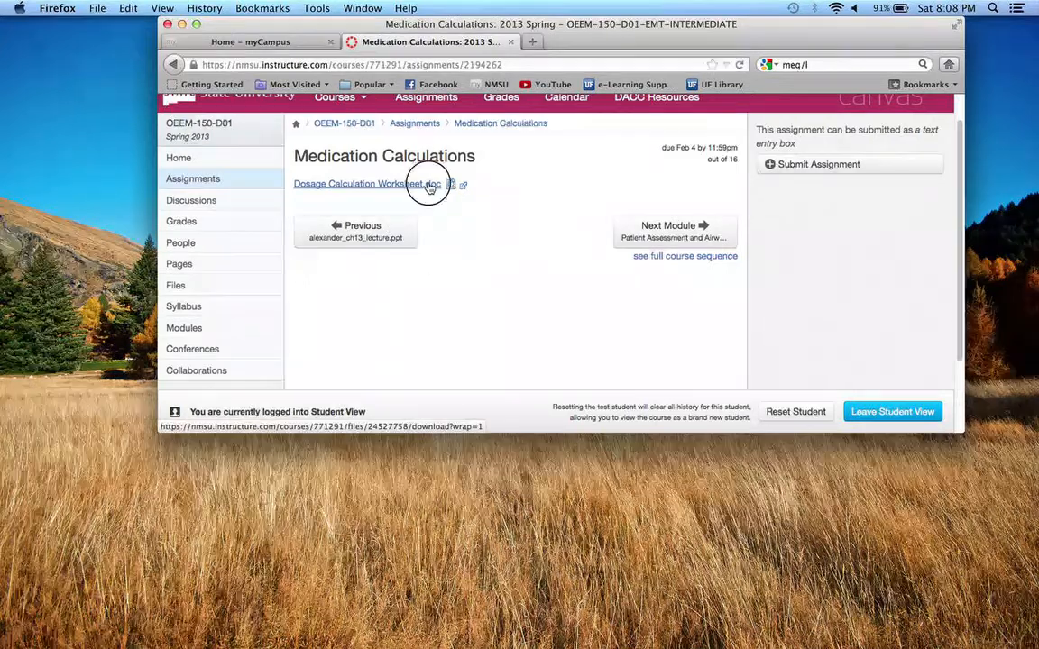
click(364, 184)
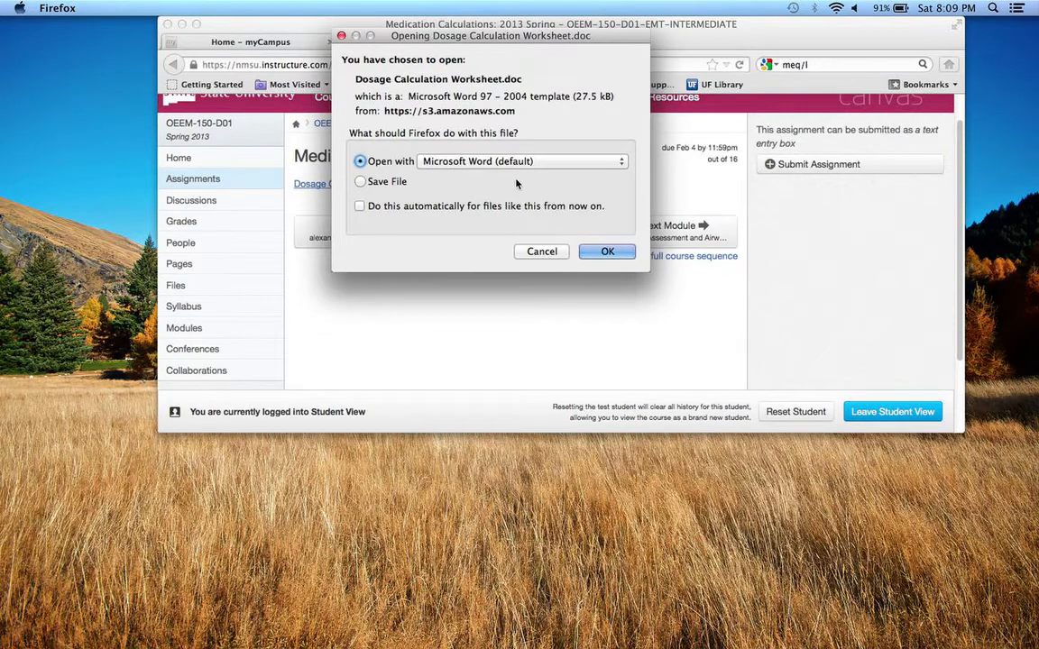
- Open Dosage Calculation Worksheet.doc in Word and read the In Class and Homework questions
click(605, 252)
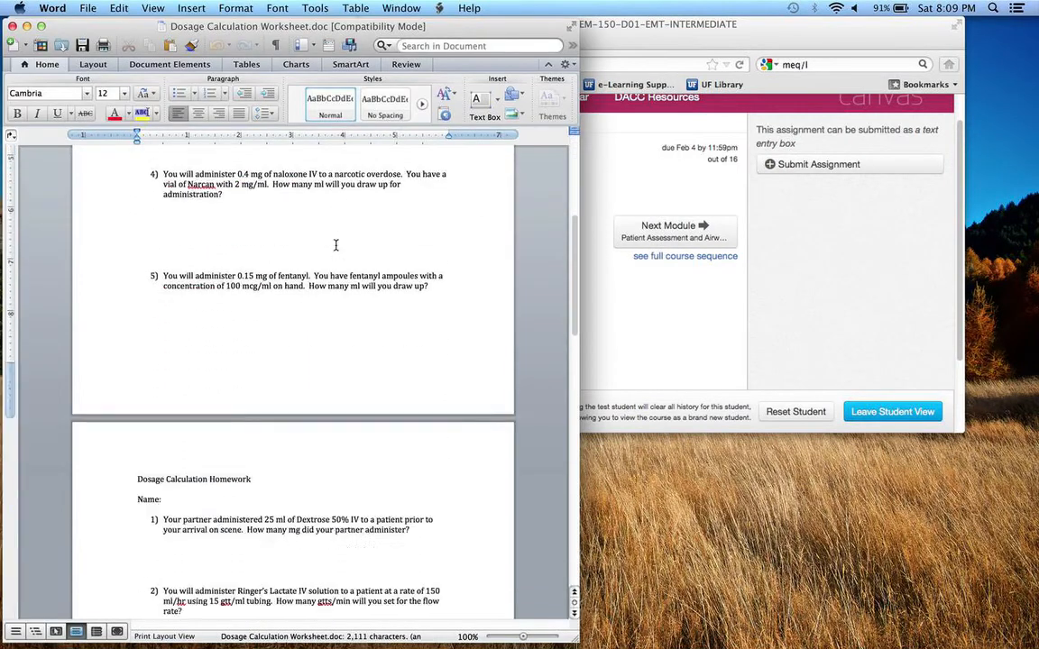
scroll(up, 3)
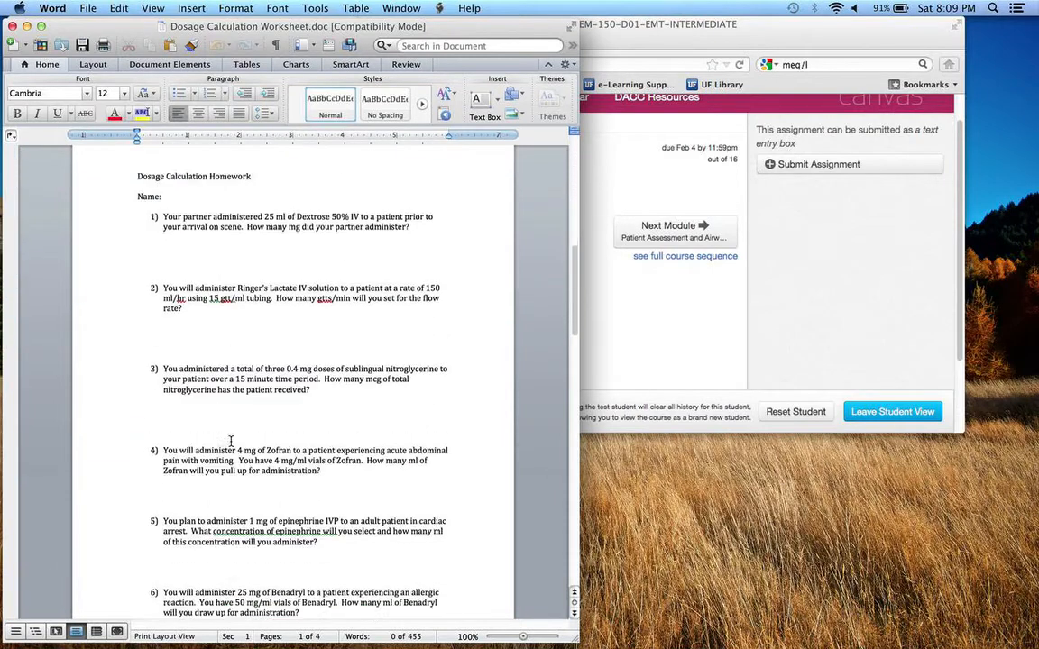
scroll(down, 3)
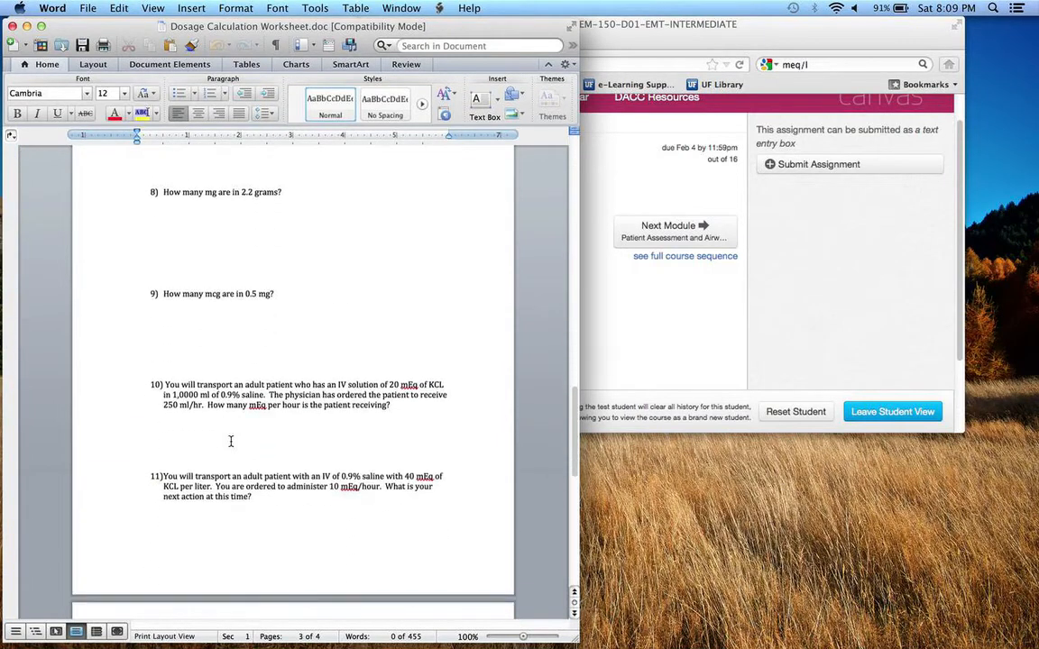
scroll(up, 3)
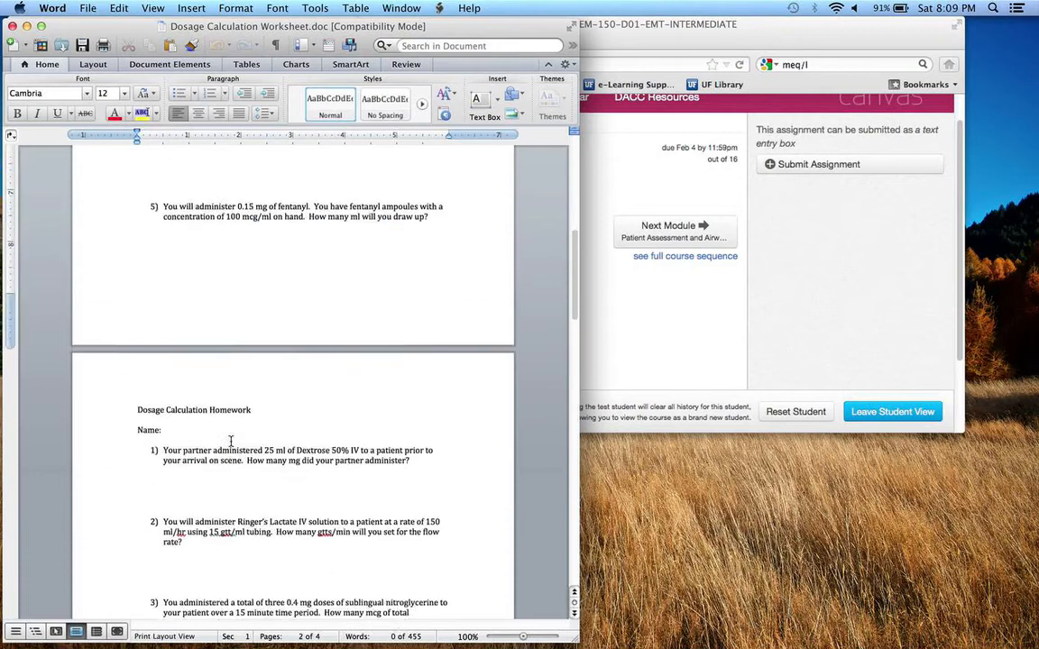
scroll(up, 3)
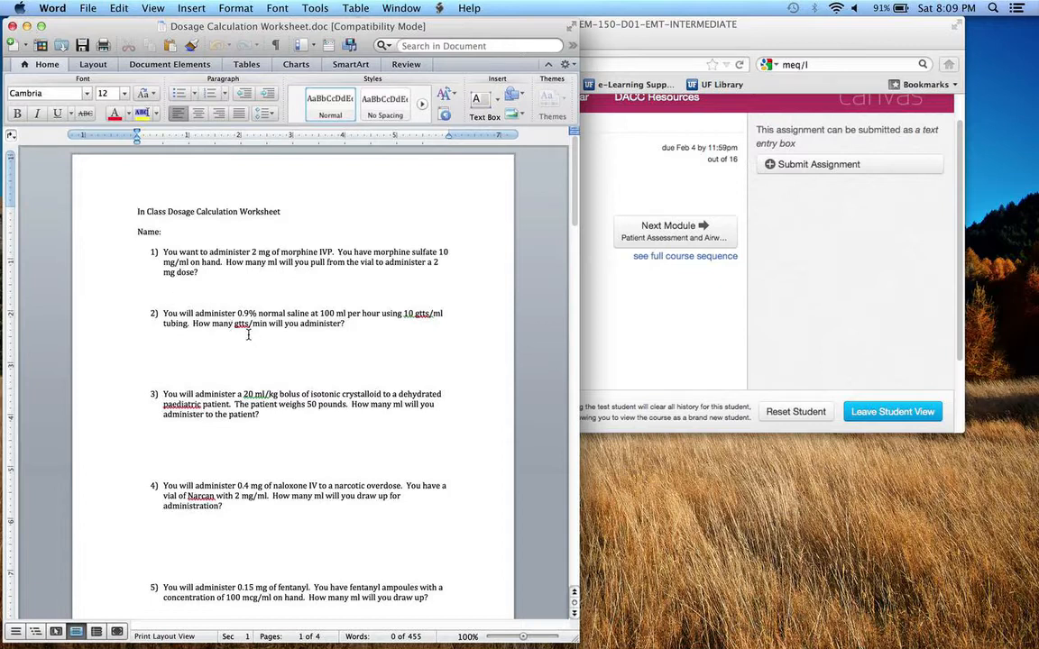
scroll(down, 3)
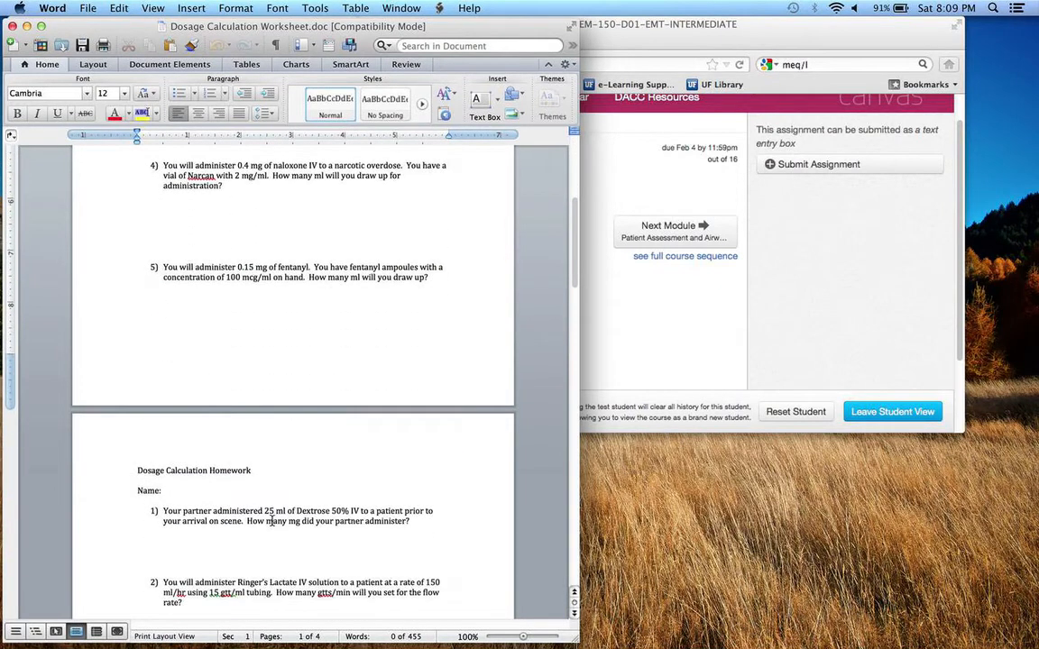
scroll(down, 3)
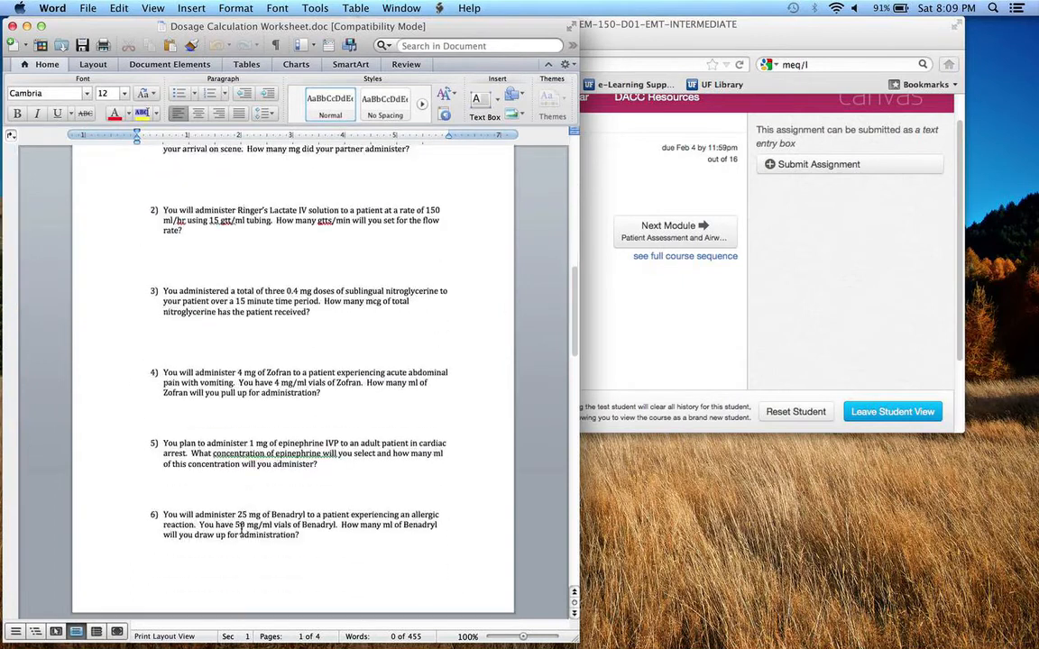
scroll(up, 3)
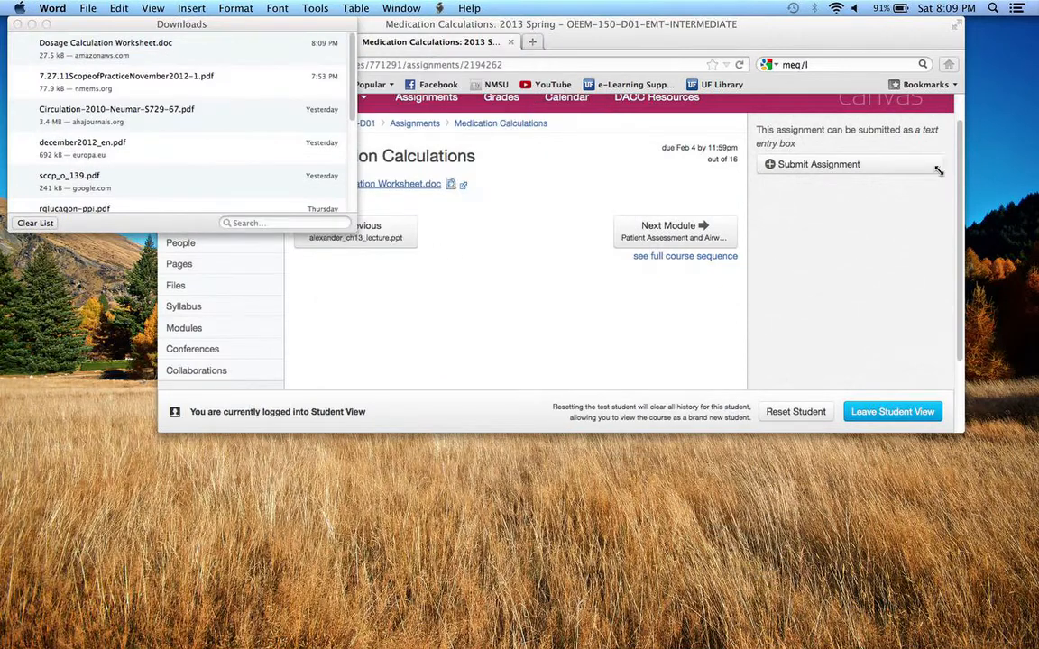
mouse_move(803, 170)
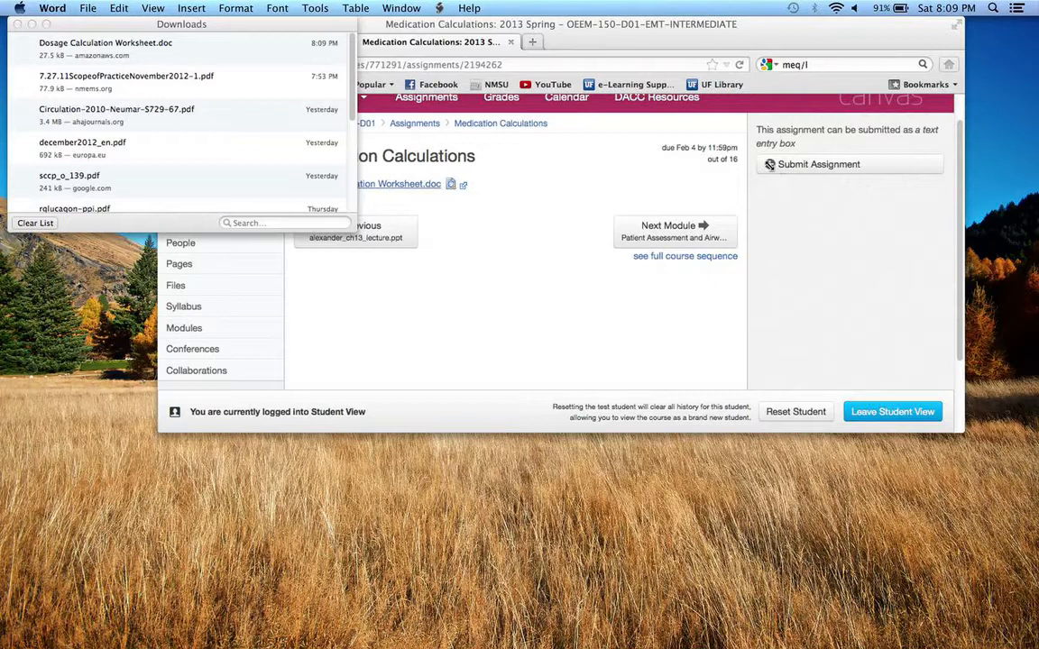
- Start a text-entry submission with 'In Class' and answers 1) 10 ml, 2) 100 mg
click(812, 164)
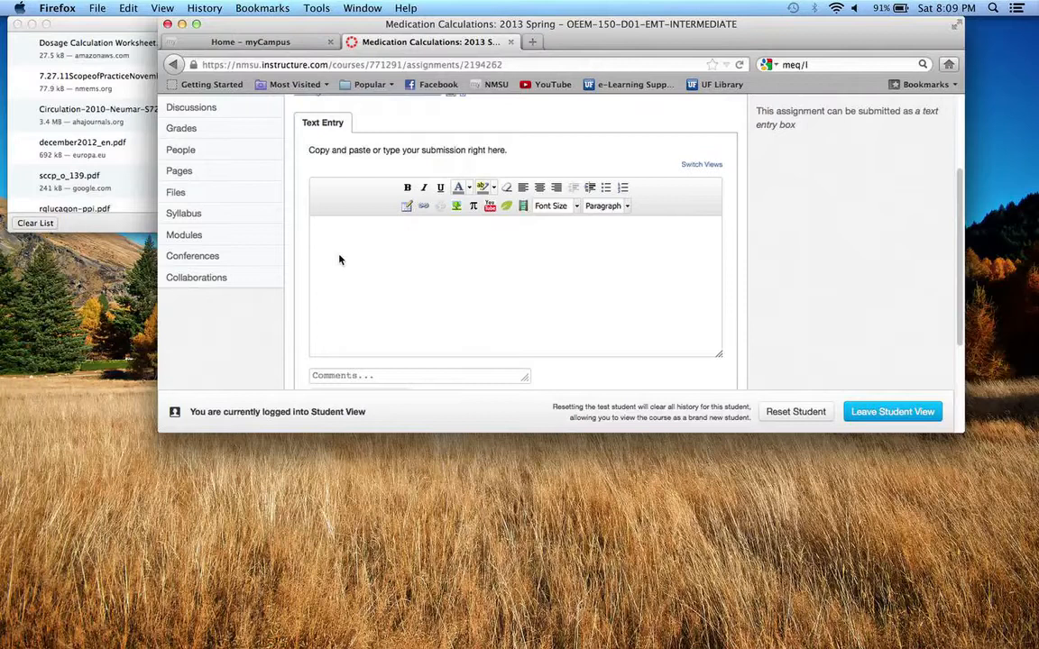
mouse_move(352, 271)
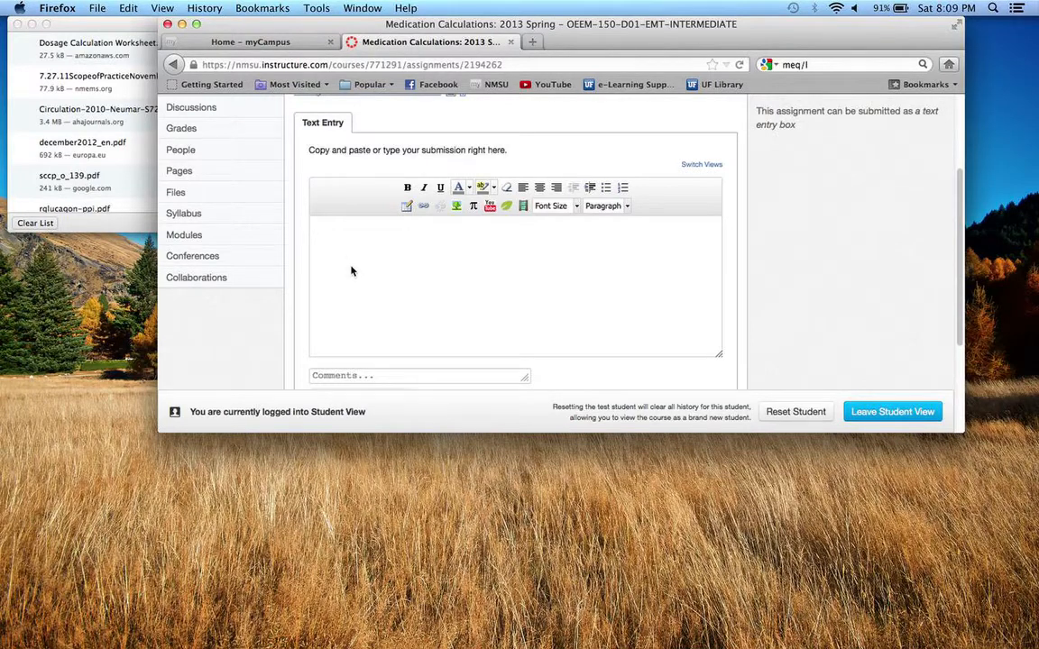
text(1)
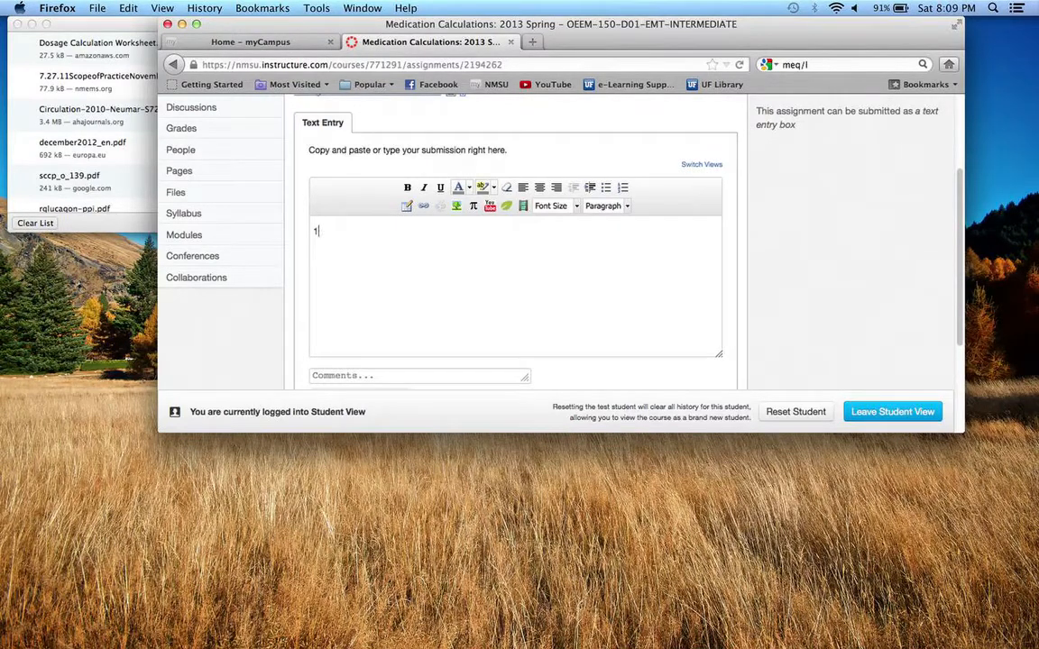
text(In)
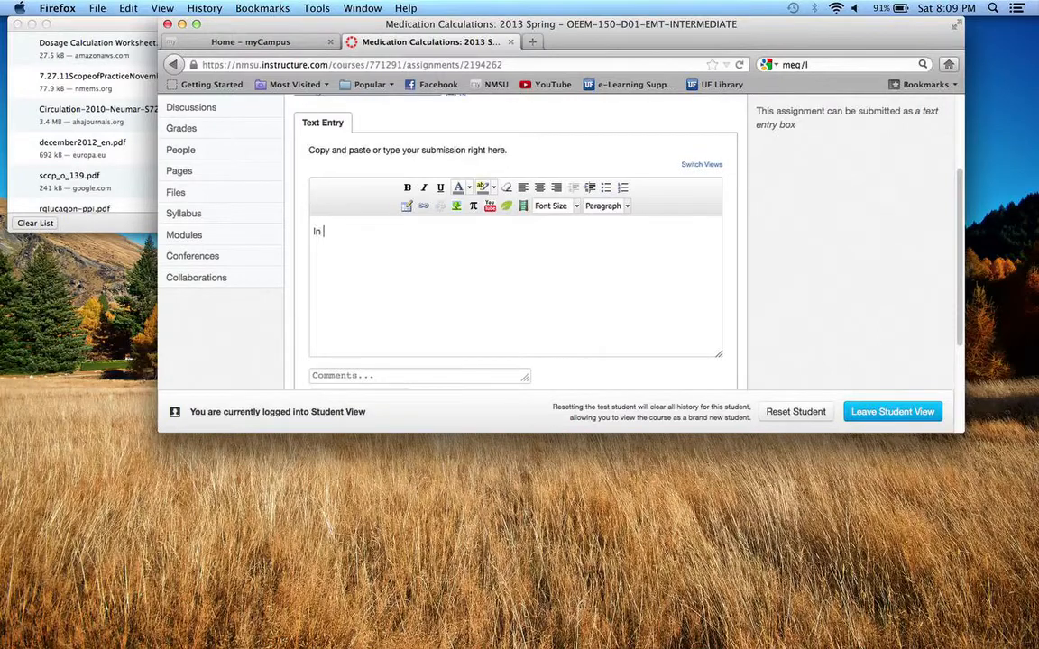
text(Class)
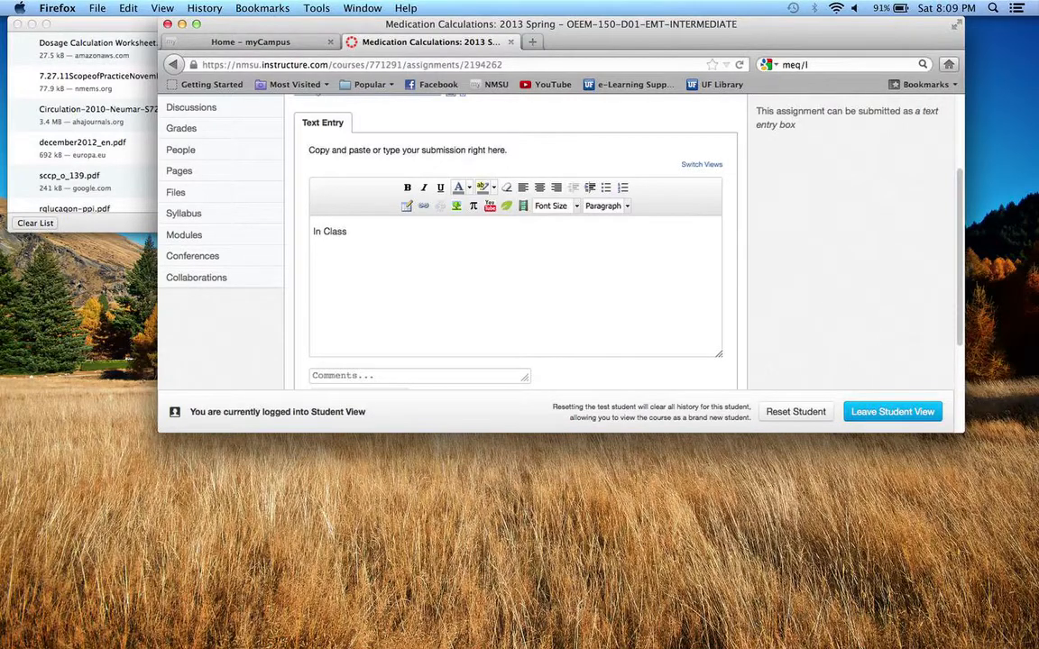
text(1)
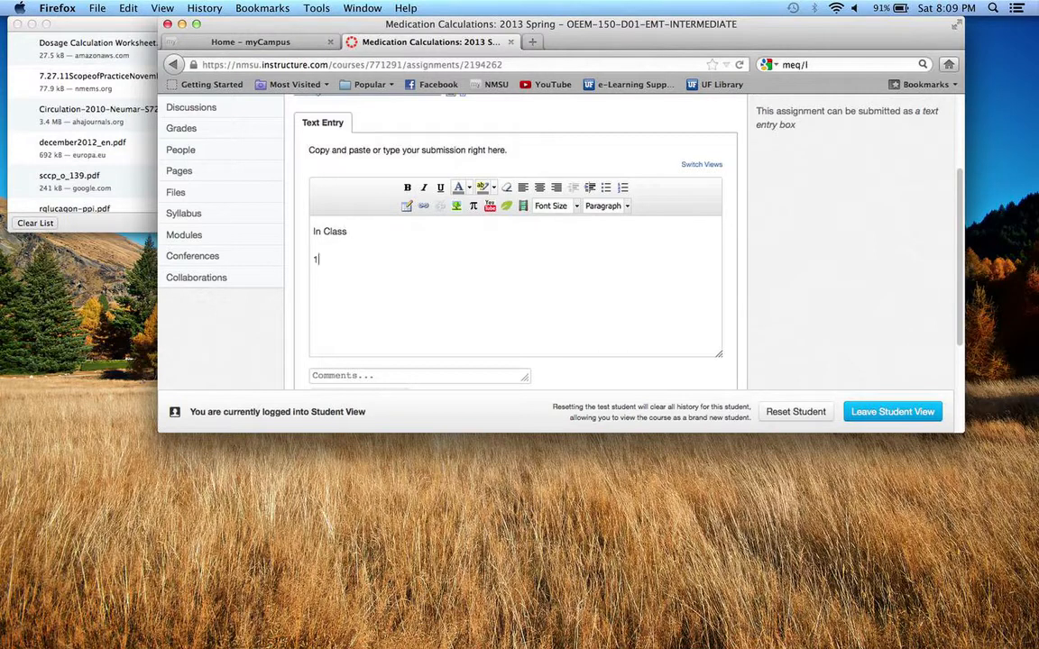
text() 10 ml)
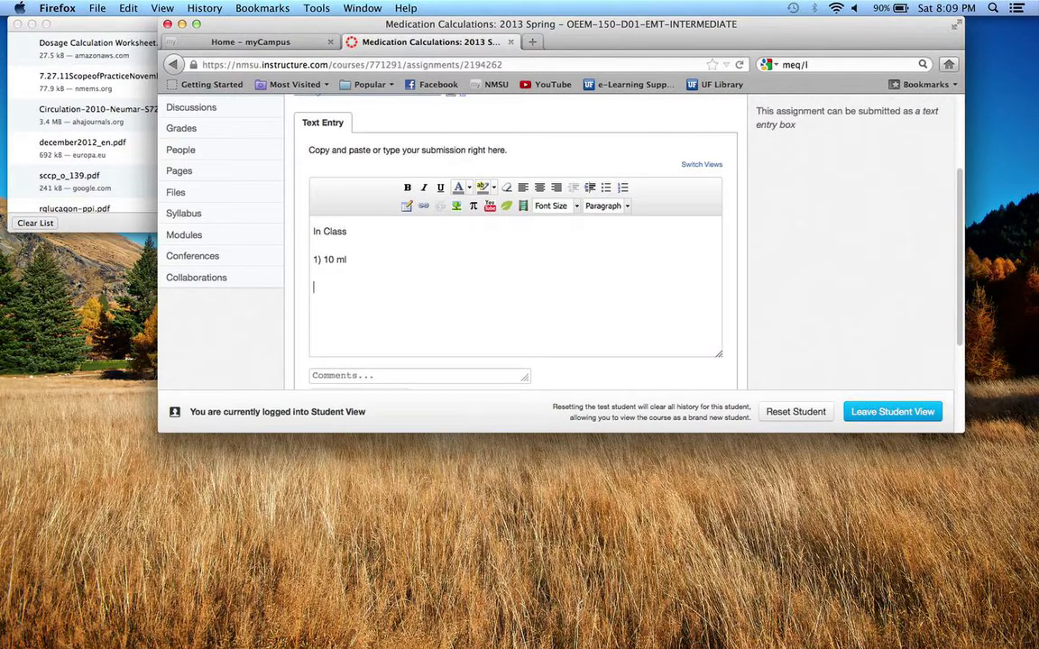
text(2))
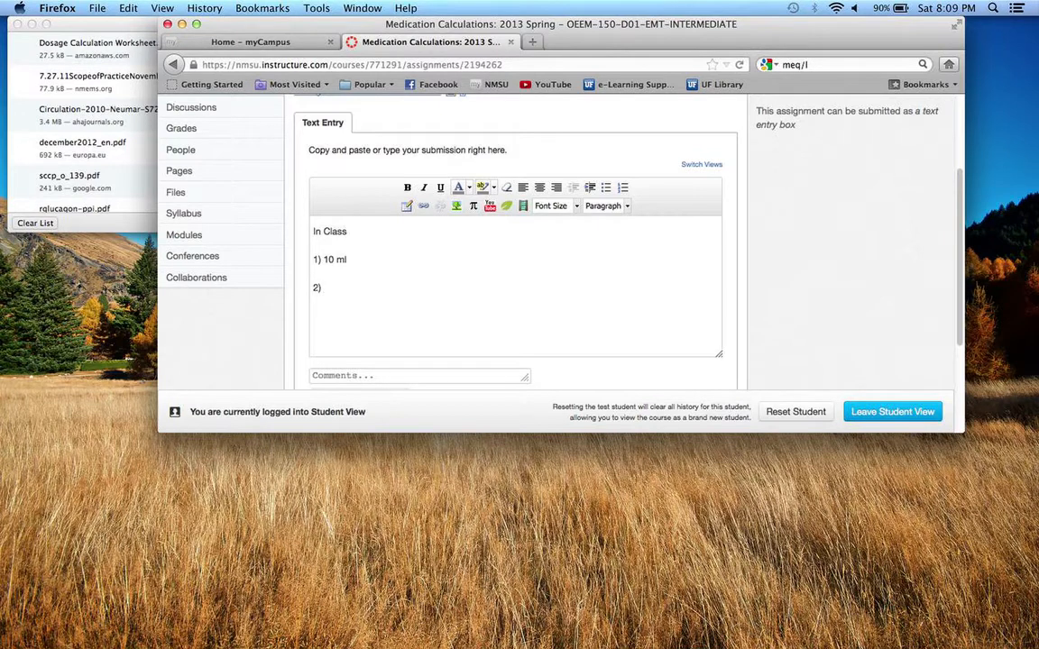
text(100 mg)
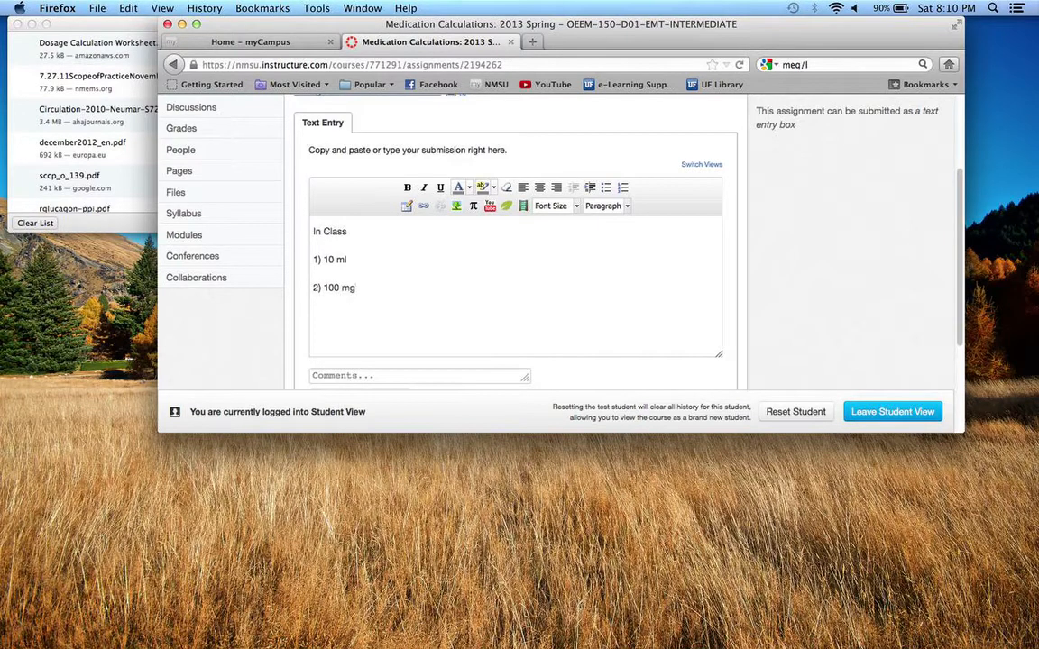
- Add in-class answers 3) 81 mg, 4) 12.5 ml, 5) 120 mg
text(3) 81)
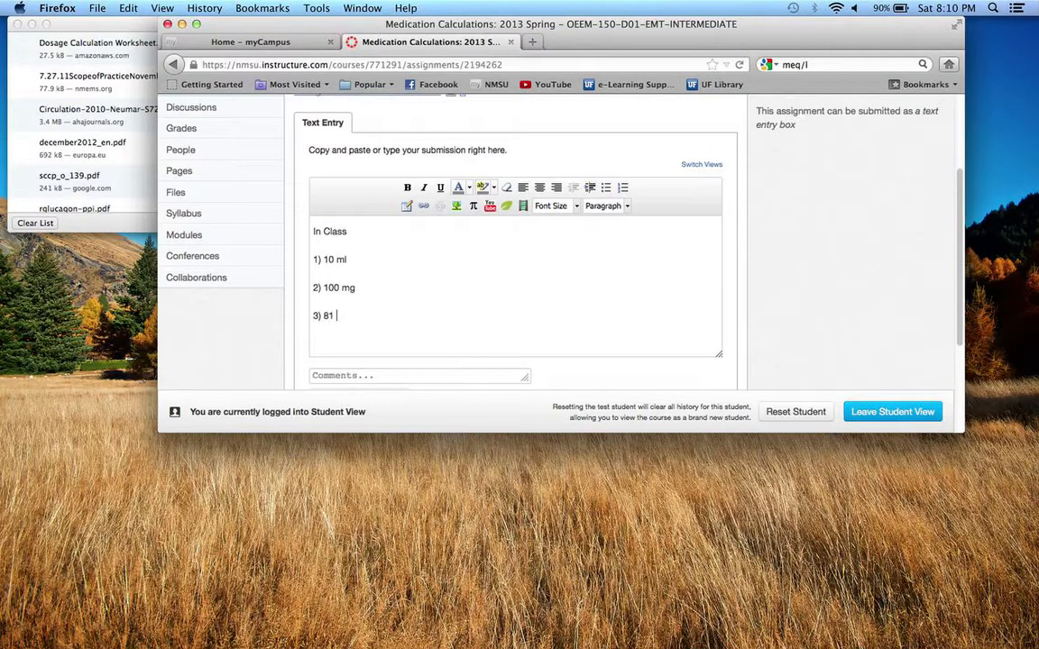
text(mg)
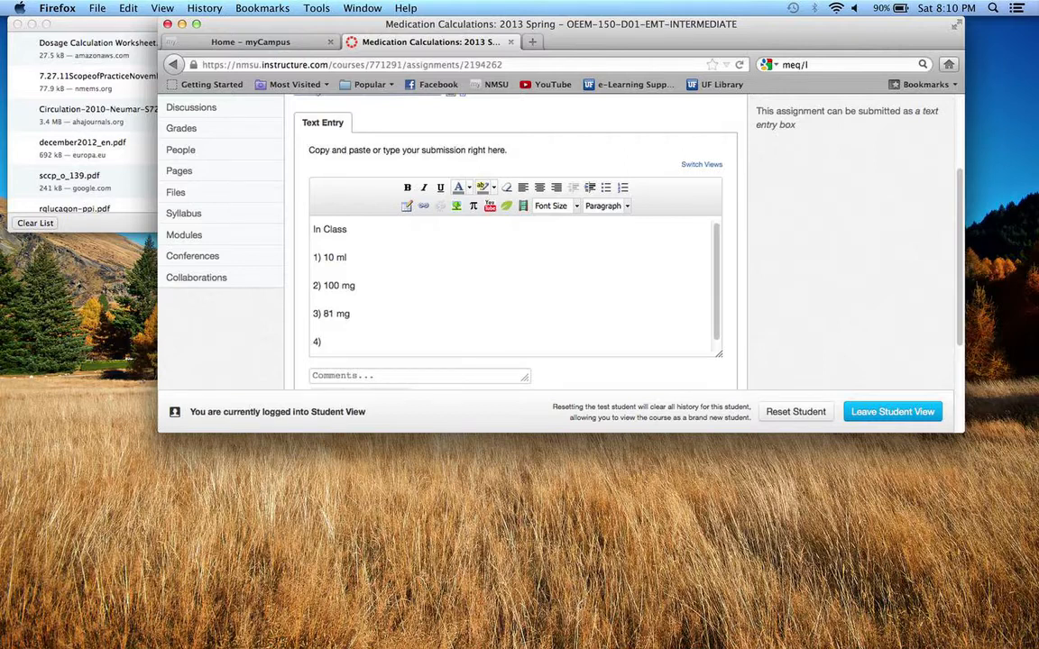
text(12.5 m)
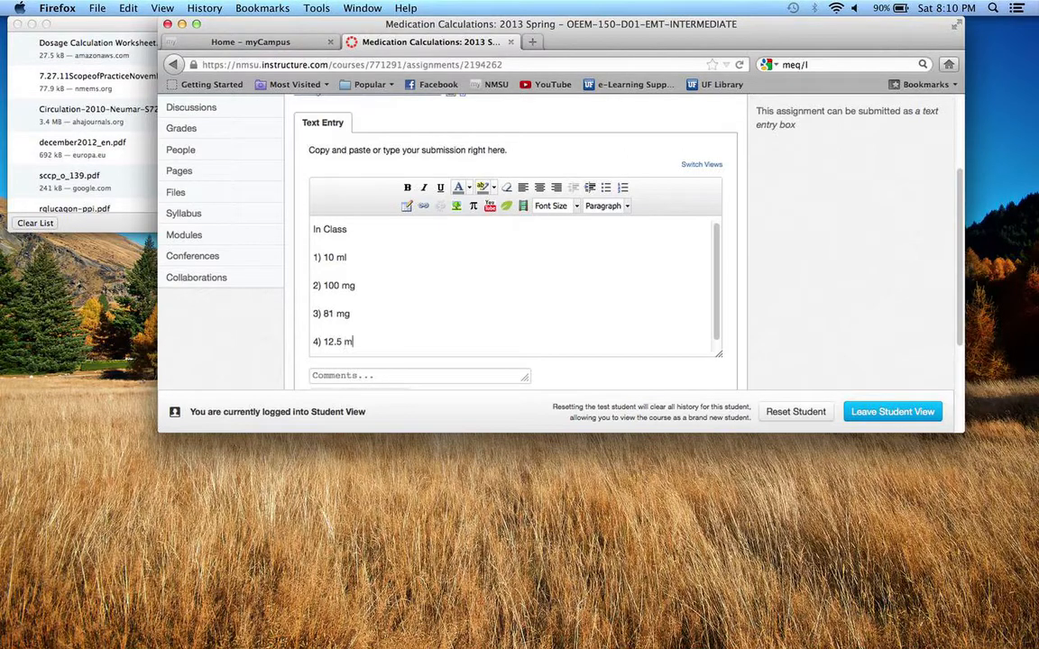
text(5)
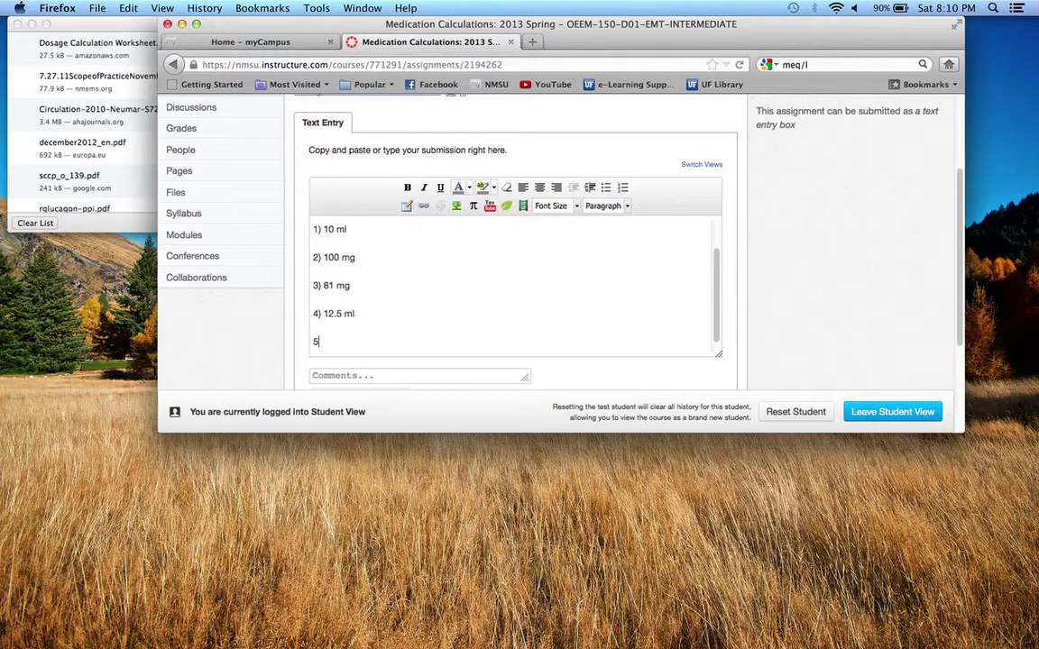
text())
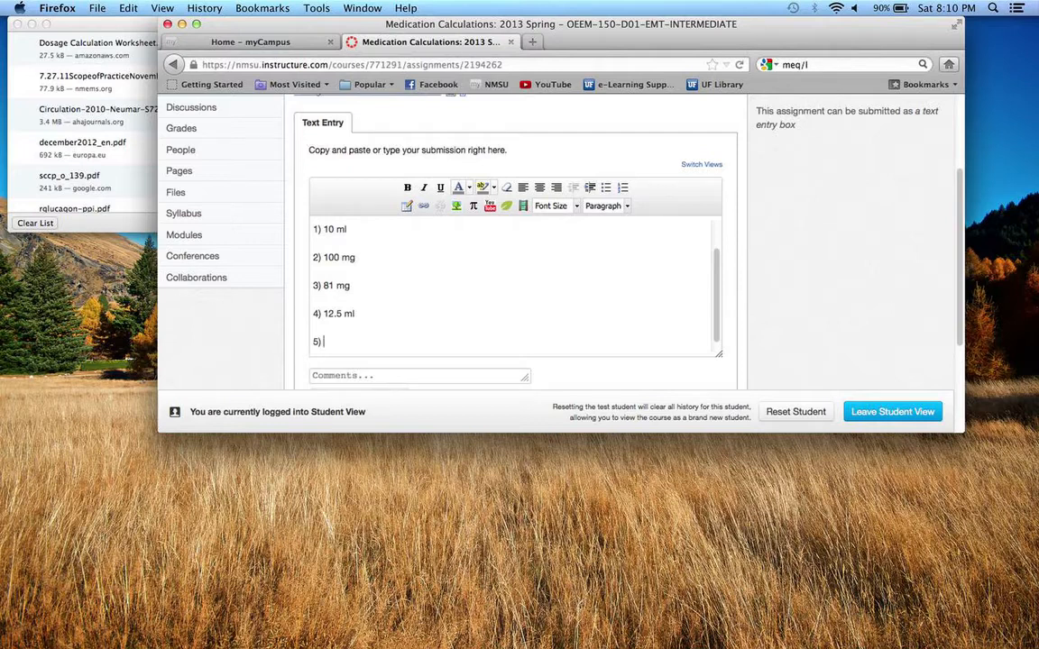
text(120 mg)
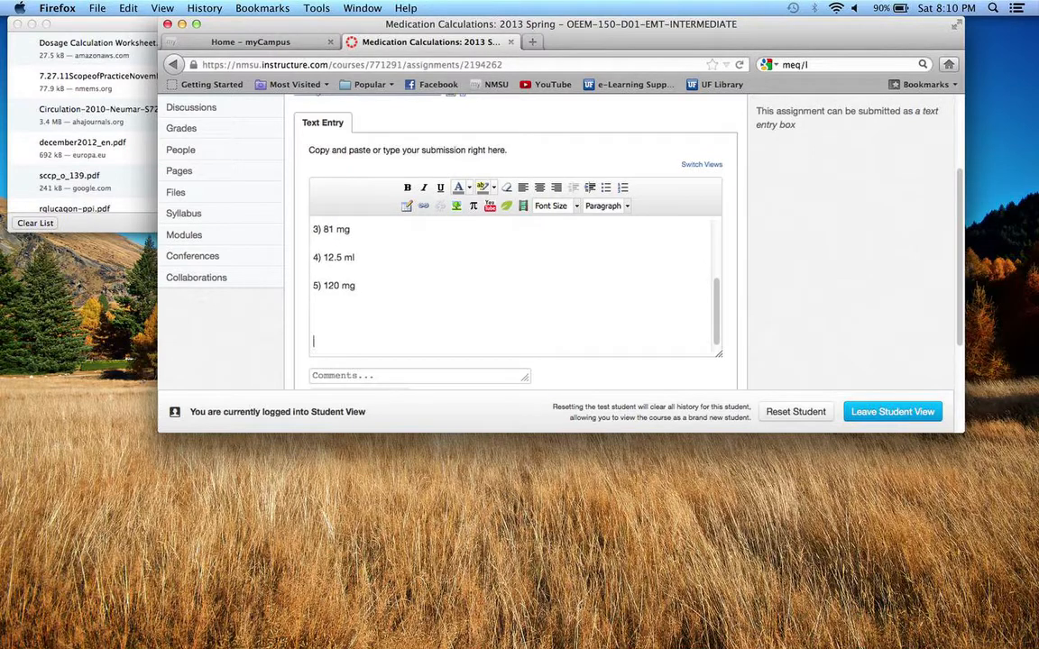
- Add a 'Take home problems' heading followed by a '1) .....11)' placeholder line
text(Take hom)
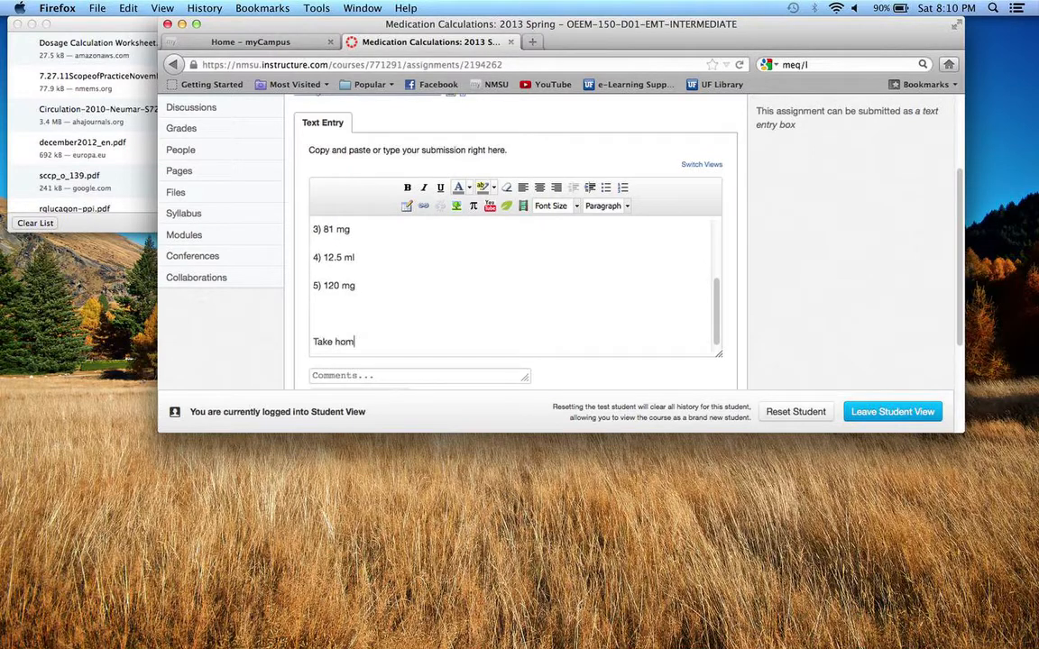
text(e problems)
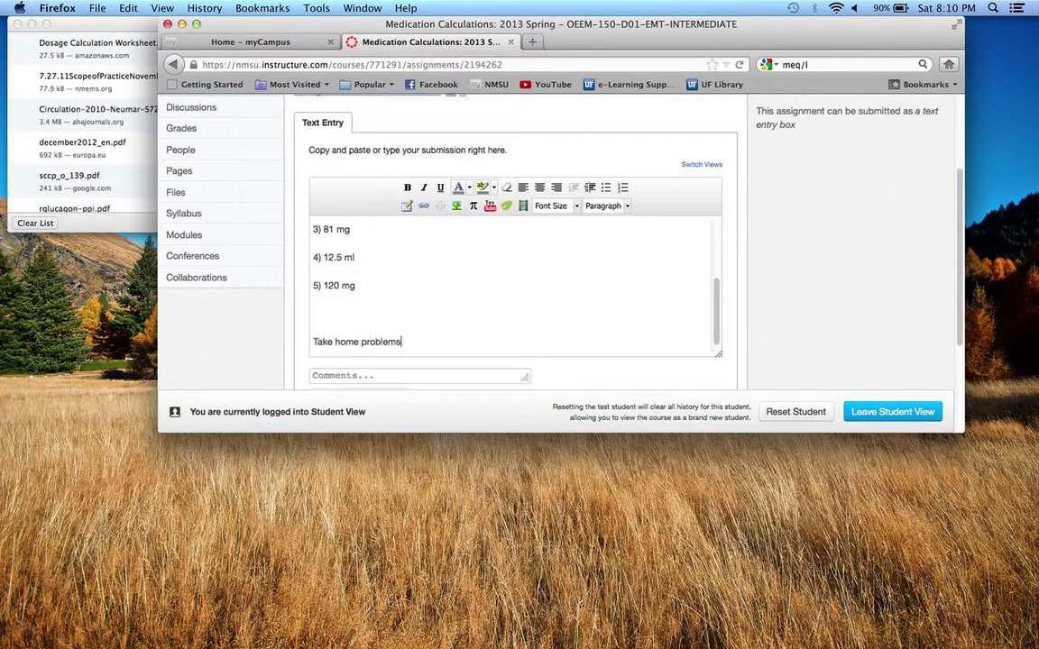
text(1)
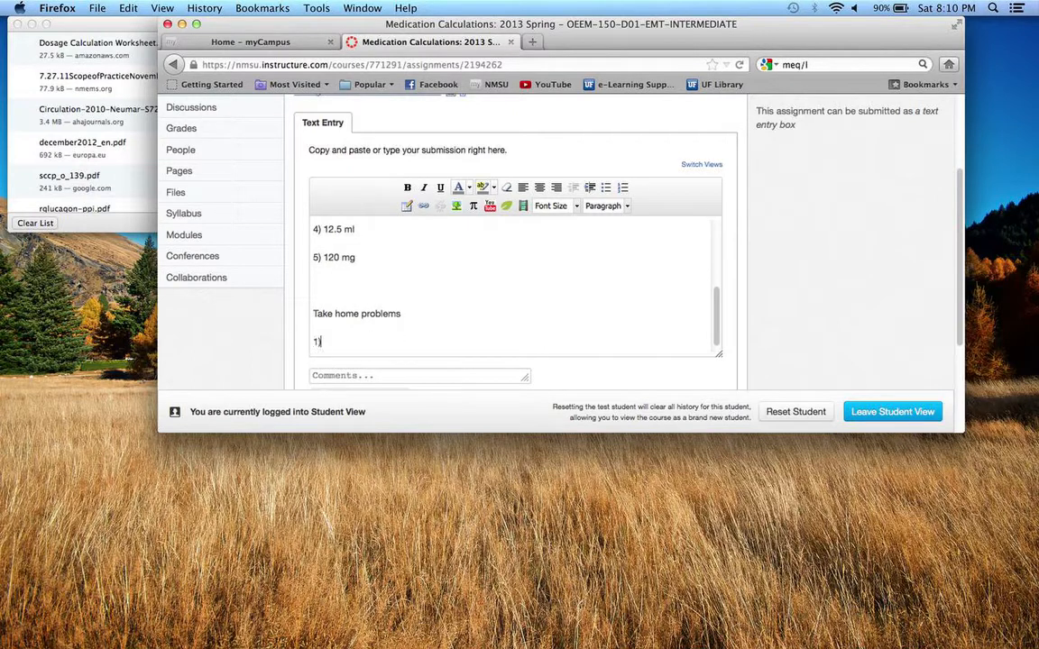
text() ...)
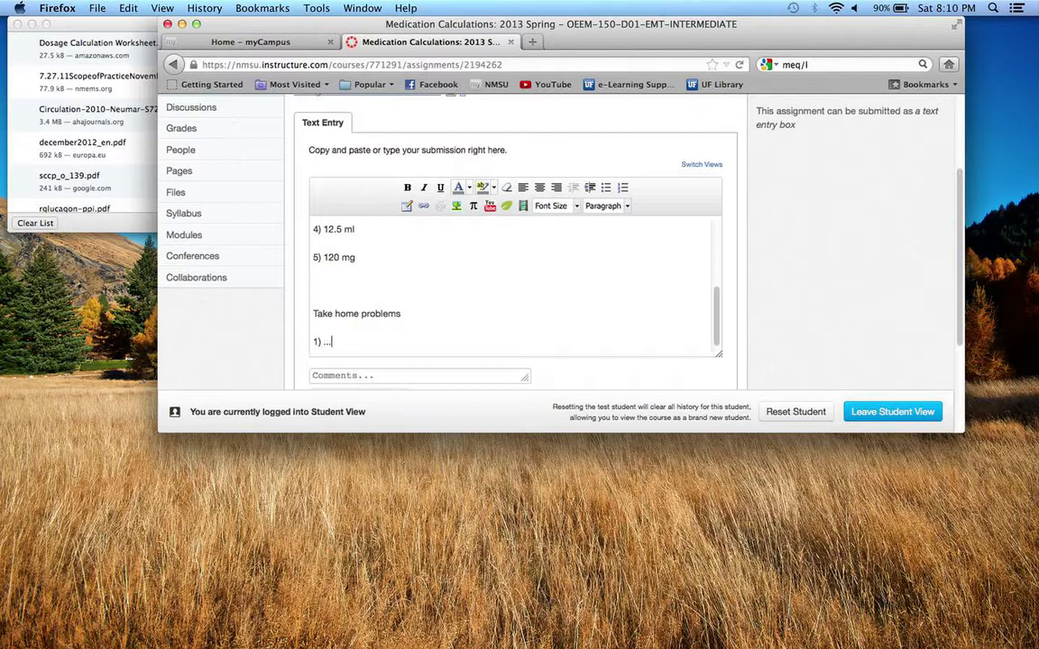
text(....11))
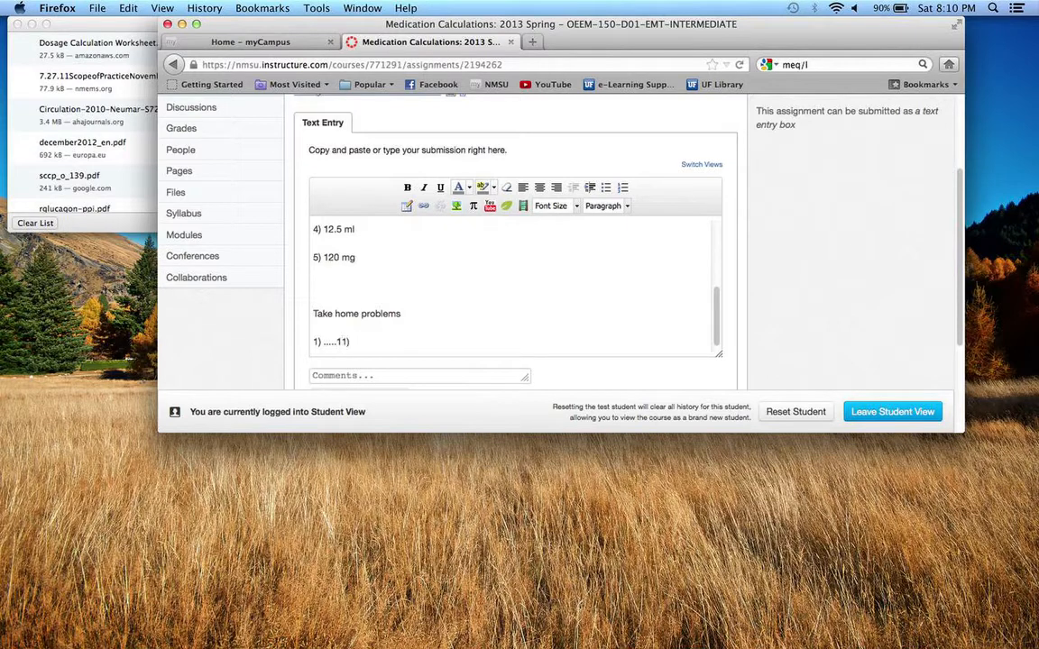
scroll(up, 3)
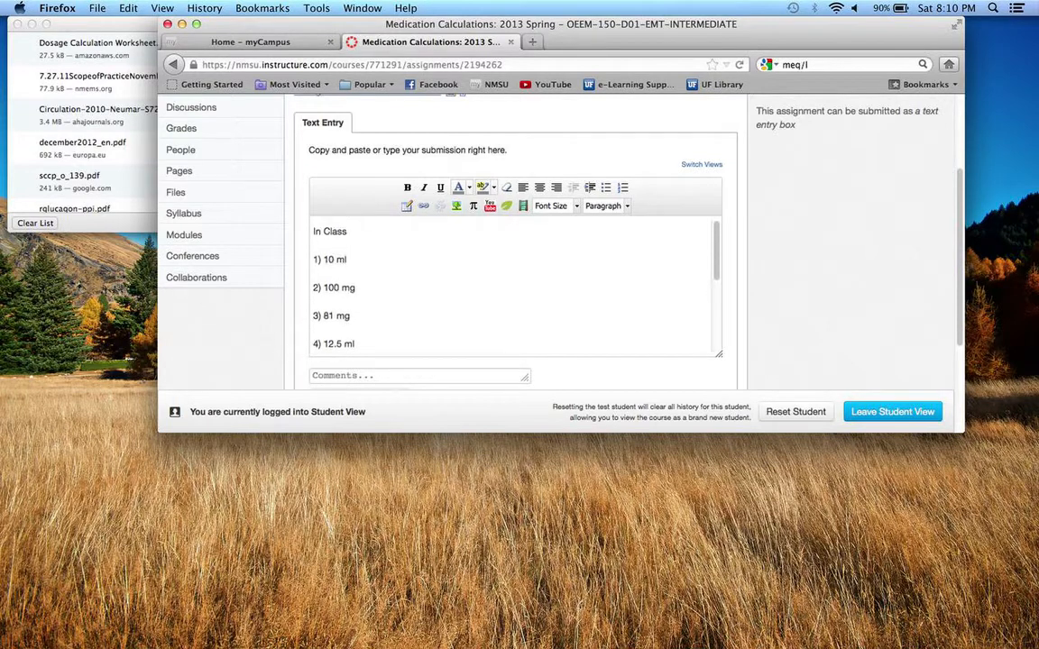
scroll(down, 3)
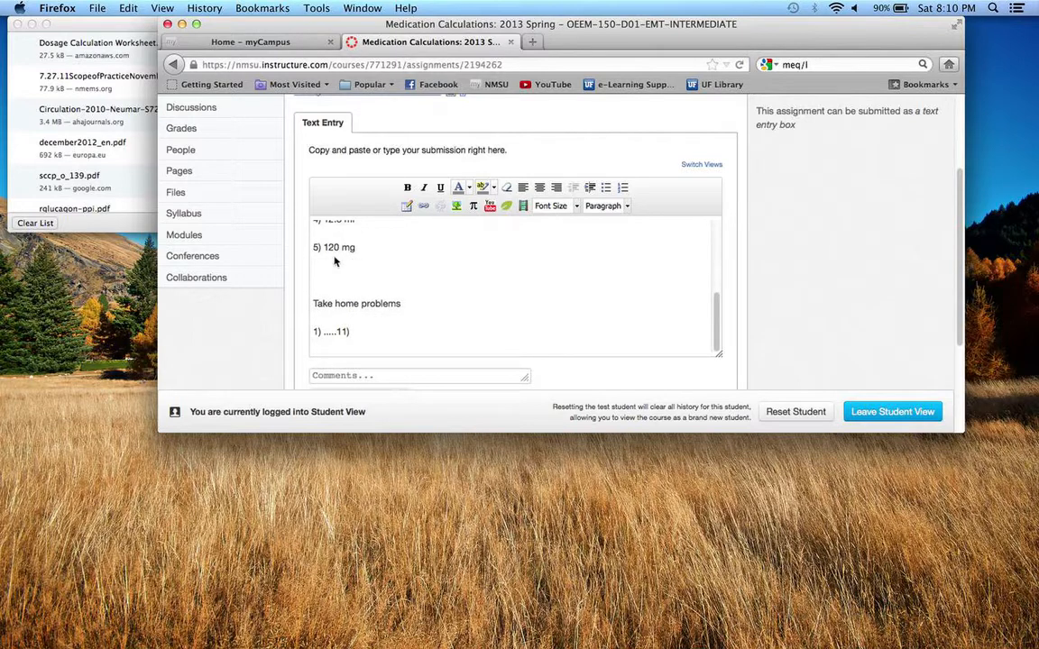
scroll(up, 3)
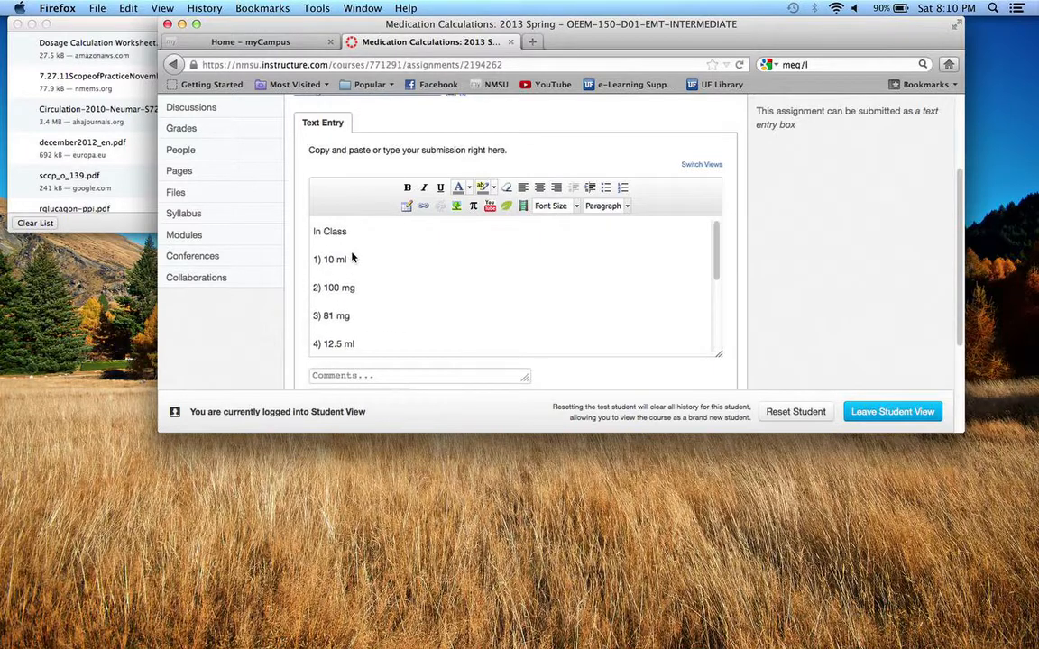
mouse_move(359, 297)
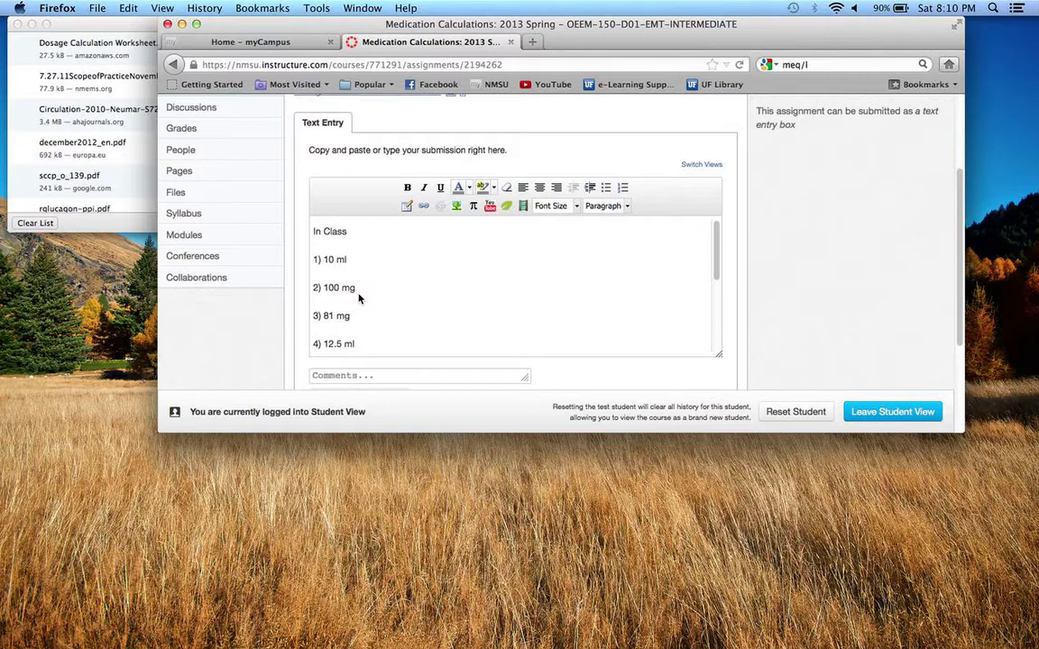
scroll(up, 3)
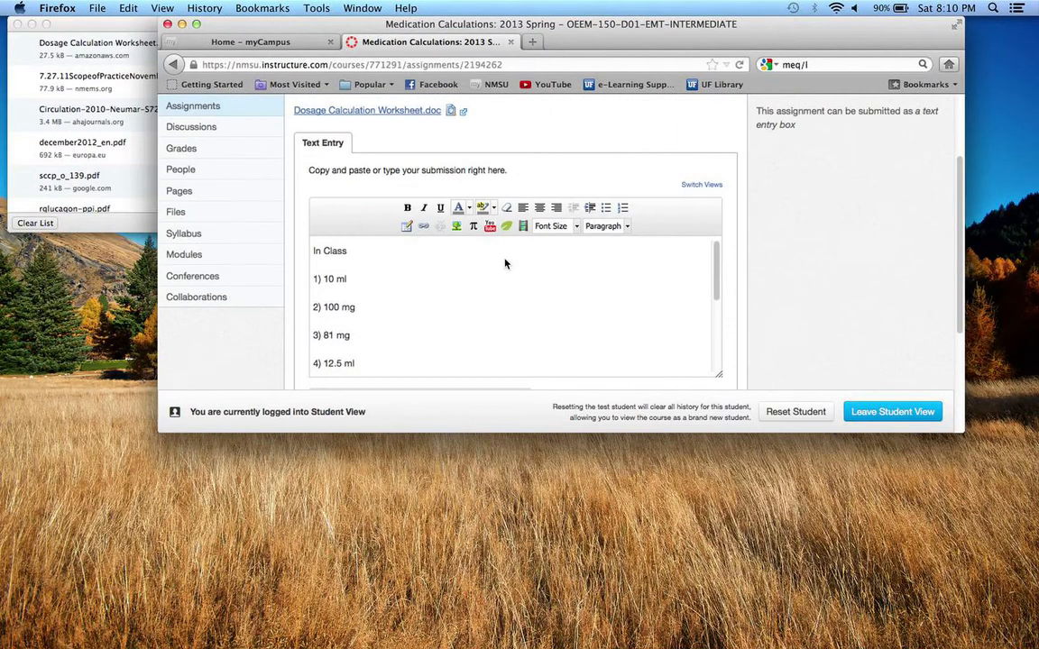
scroll(down, 3)
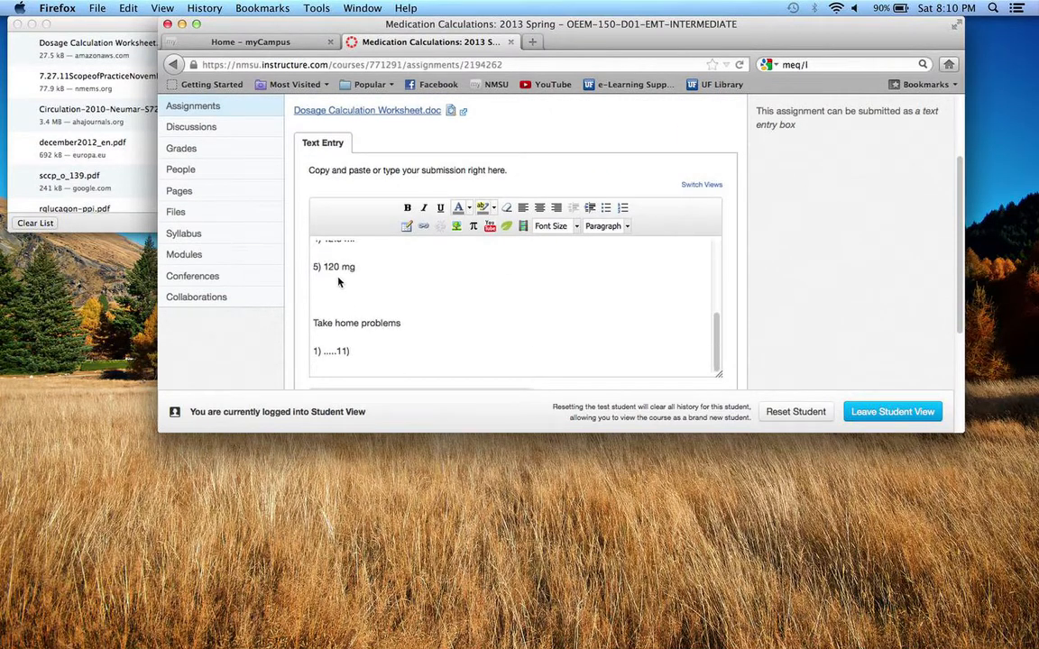
mouse_move(616, 249)
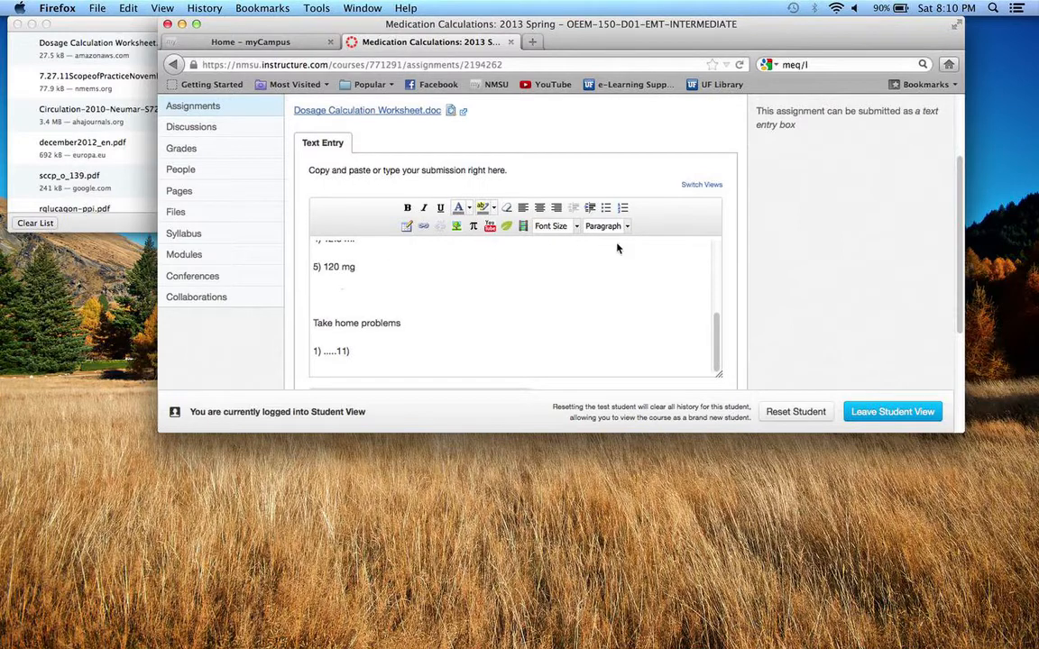
scroll(up, 3)
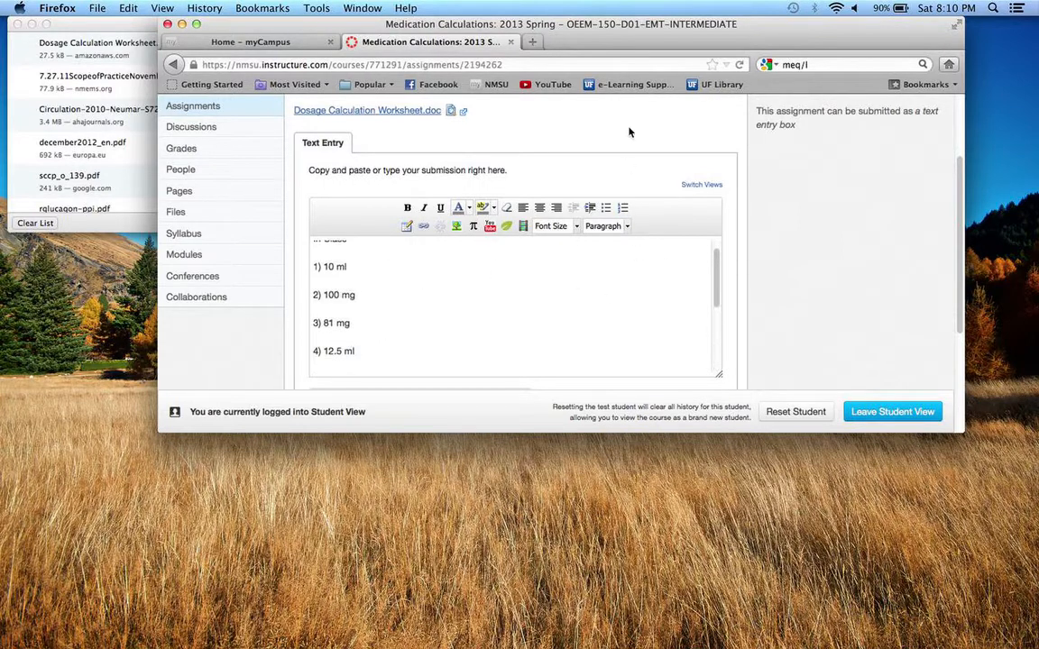
scroll(down, 3)
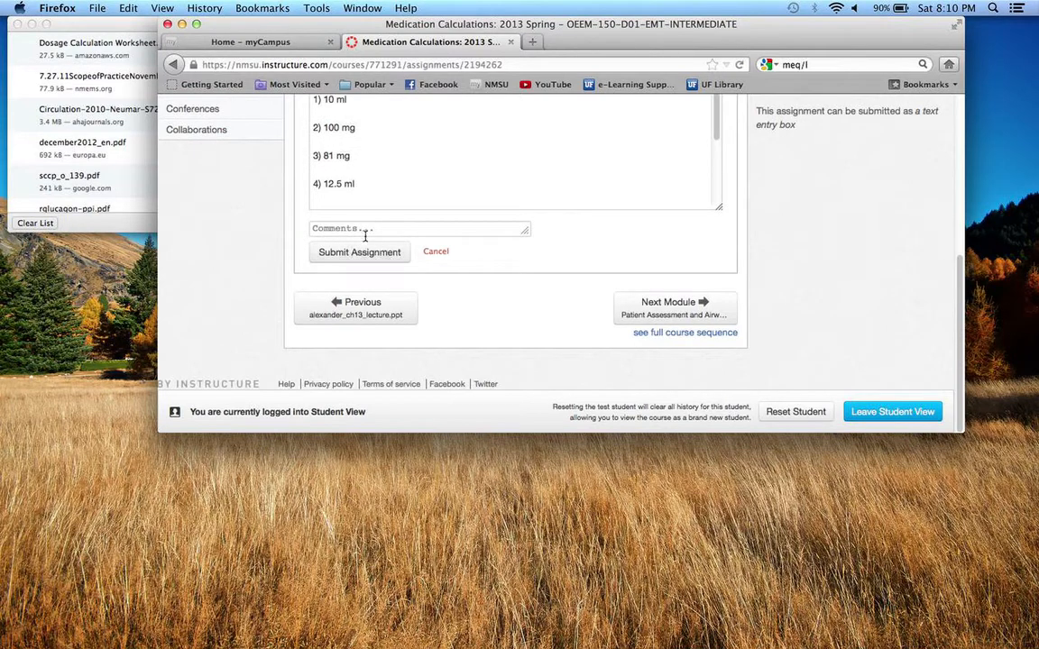
click(418, 227)
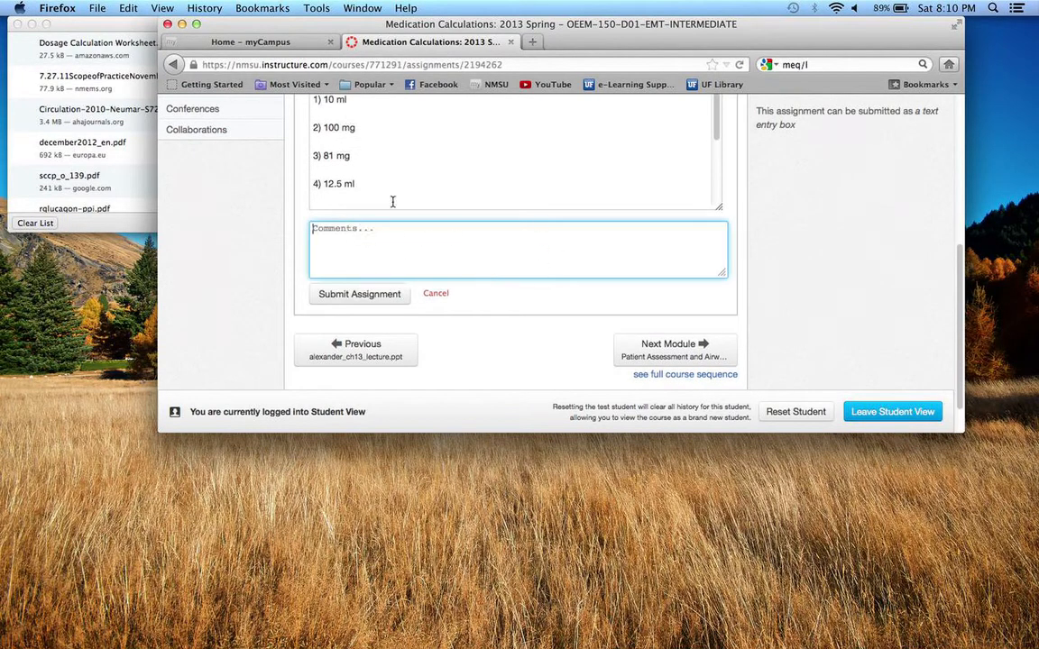
mouse_move(396, 210)
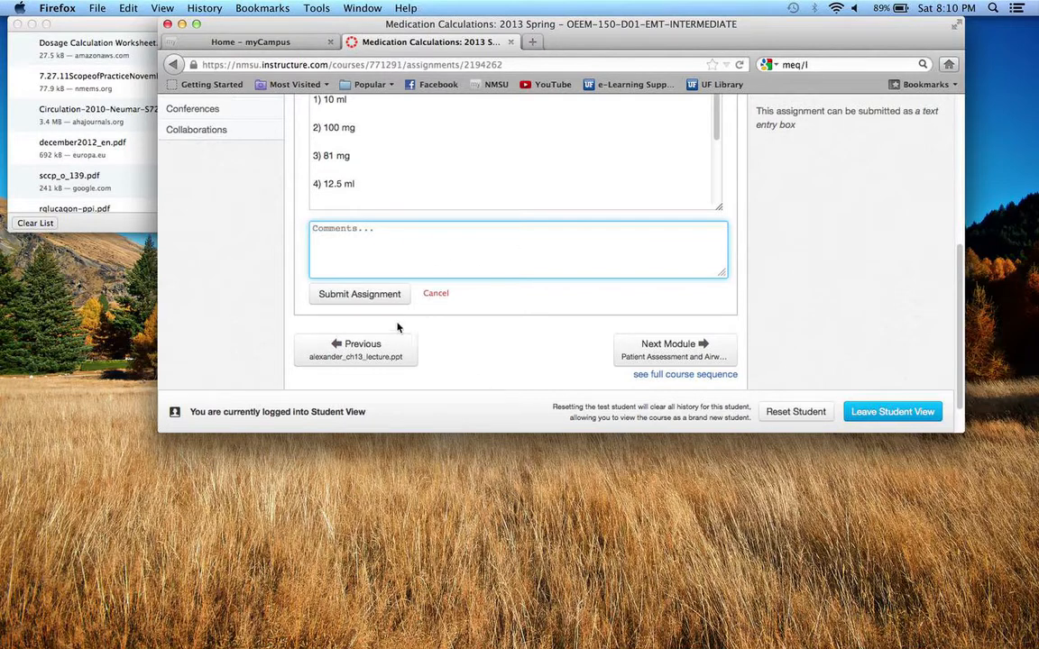
mouse_move(566, 281)
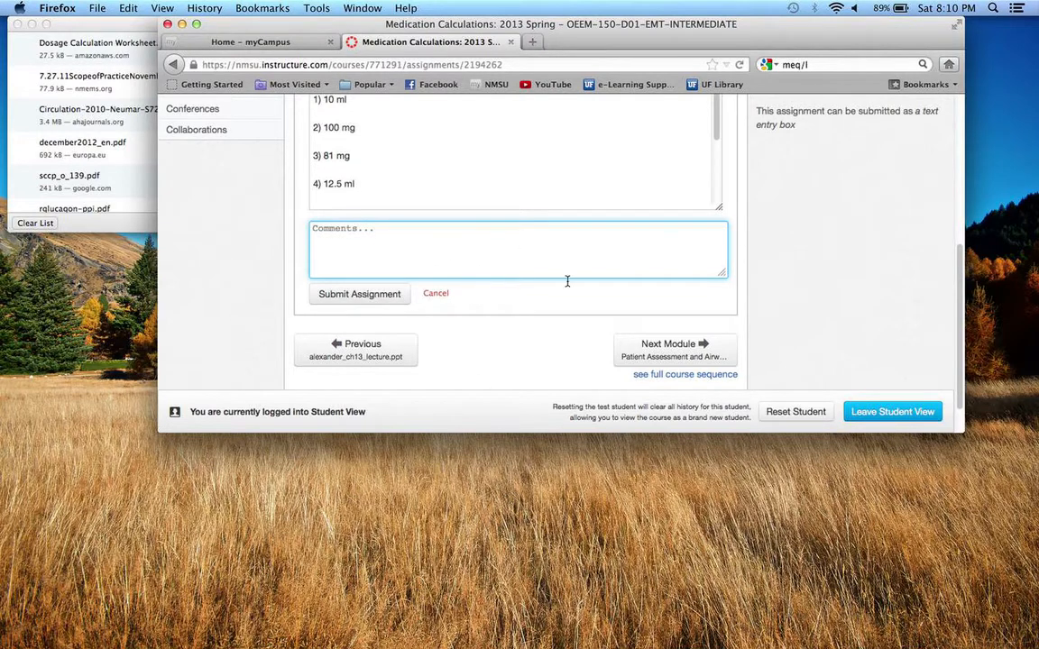
scroll(up, 3)
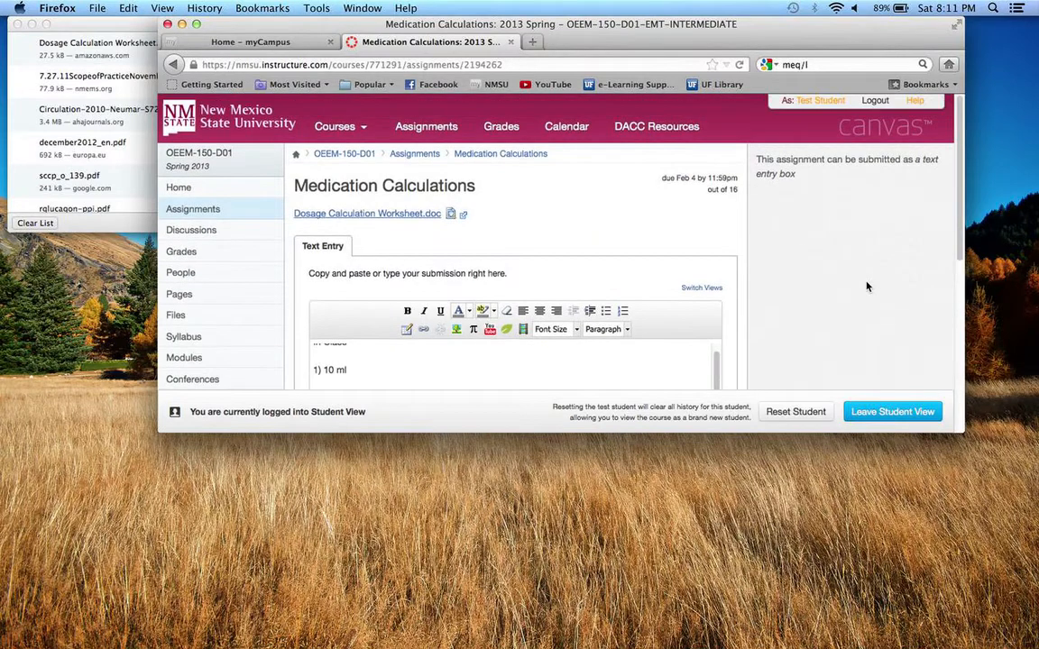
mouse_move(844, 187)
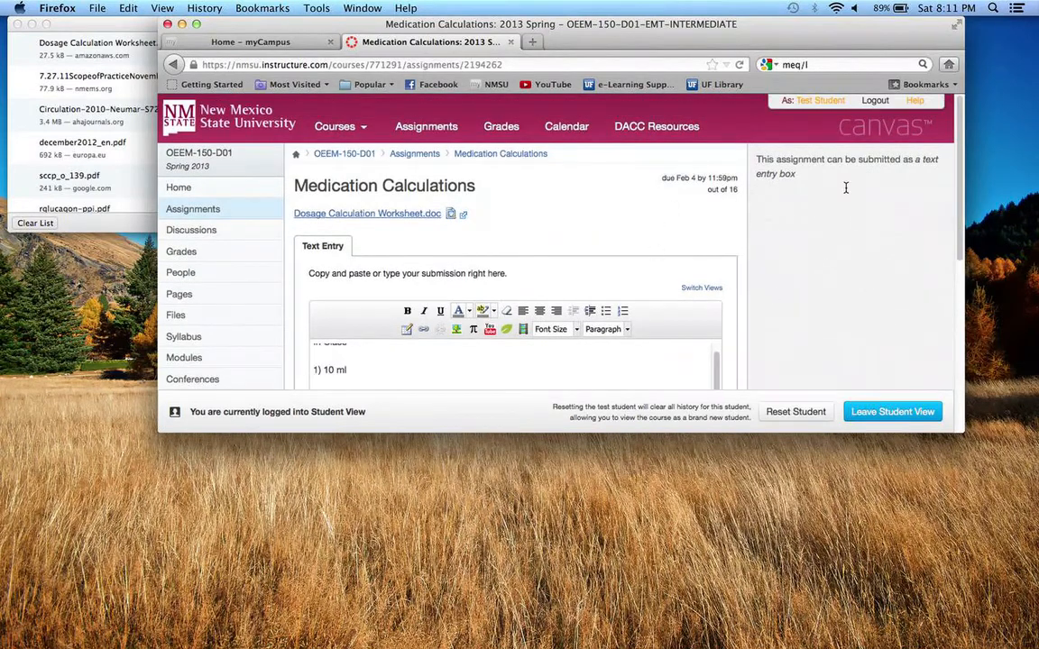
mouse_move(858, 222)
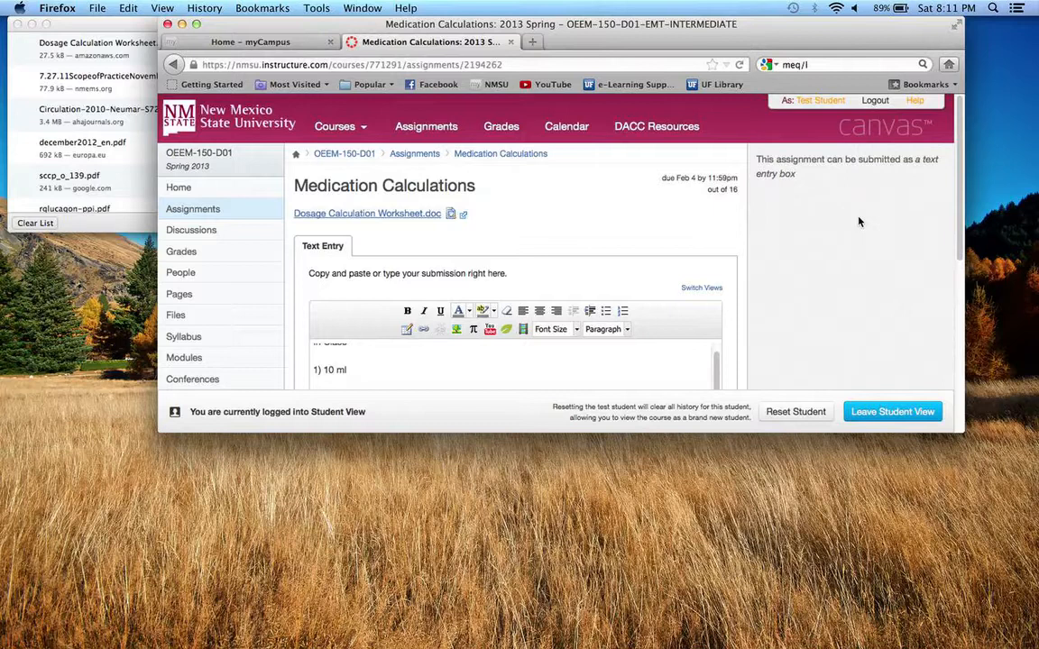
mouse_move(818, 229)
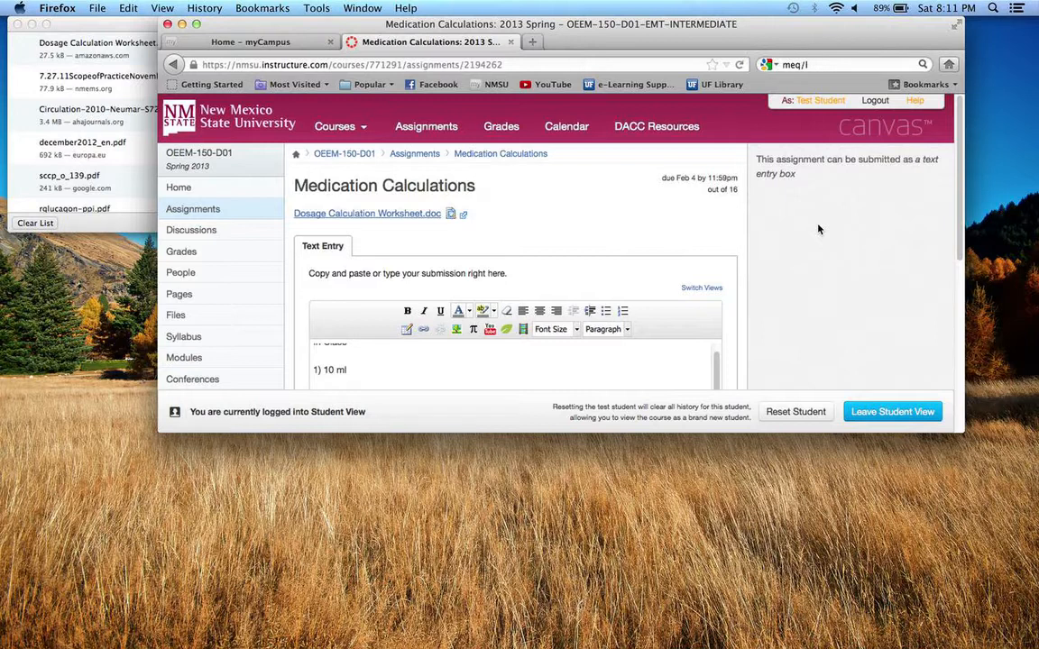
mouse_move(264, 186)
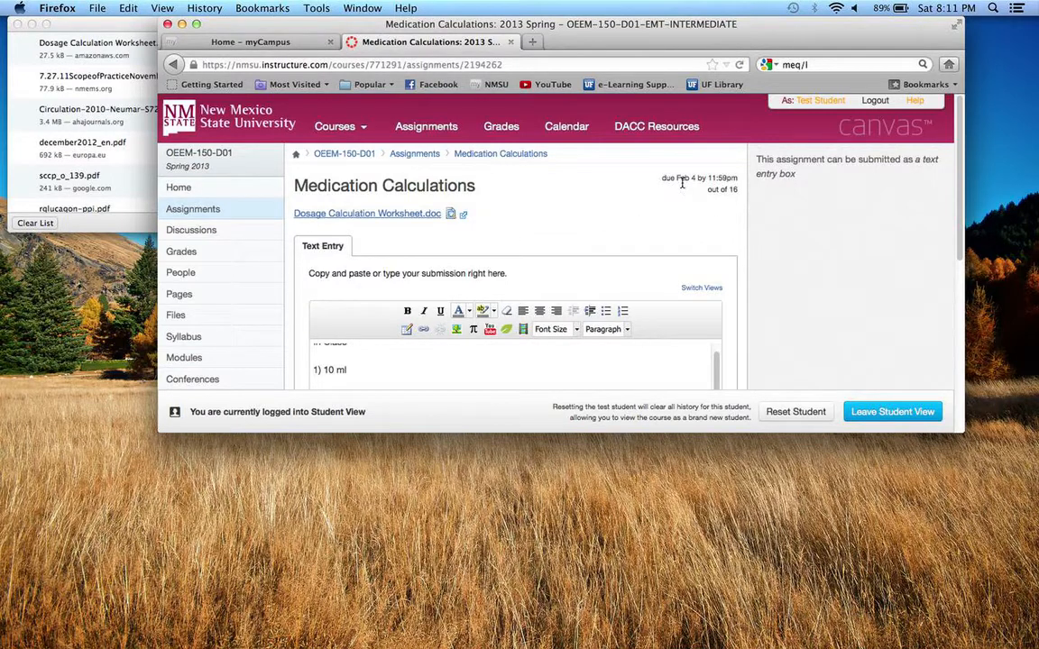
mouse_move(721, 179)
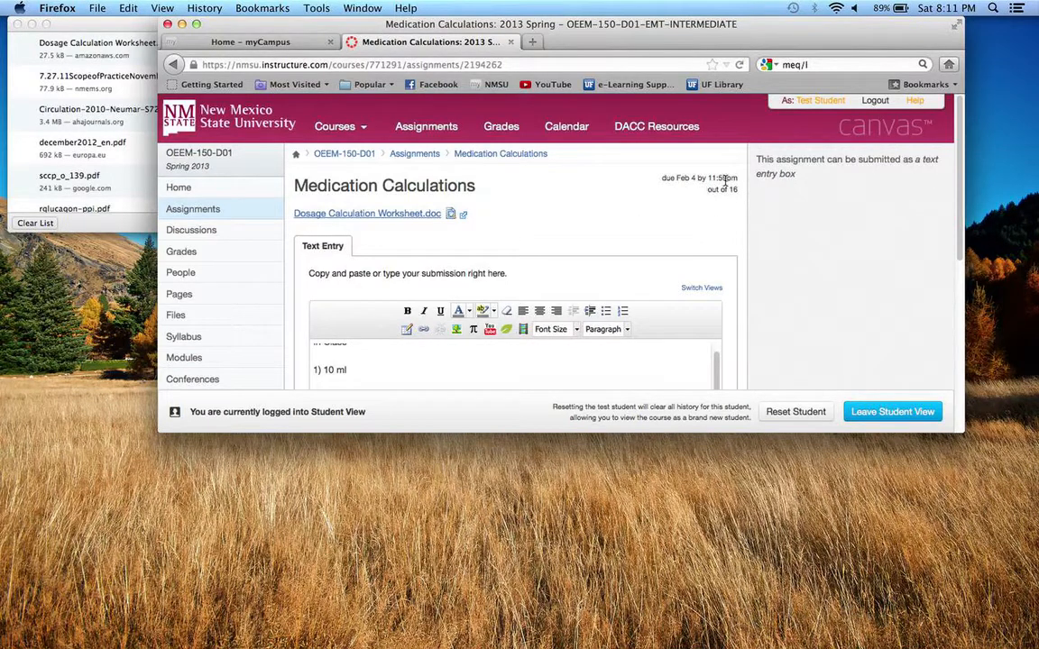
mouse_move(202, 99)
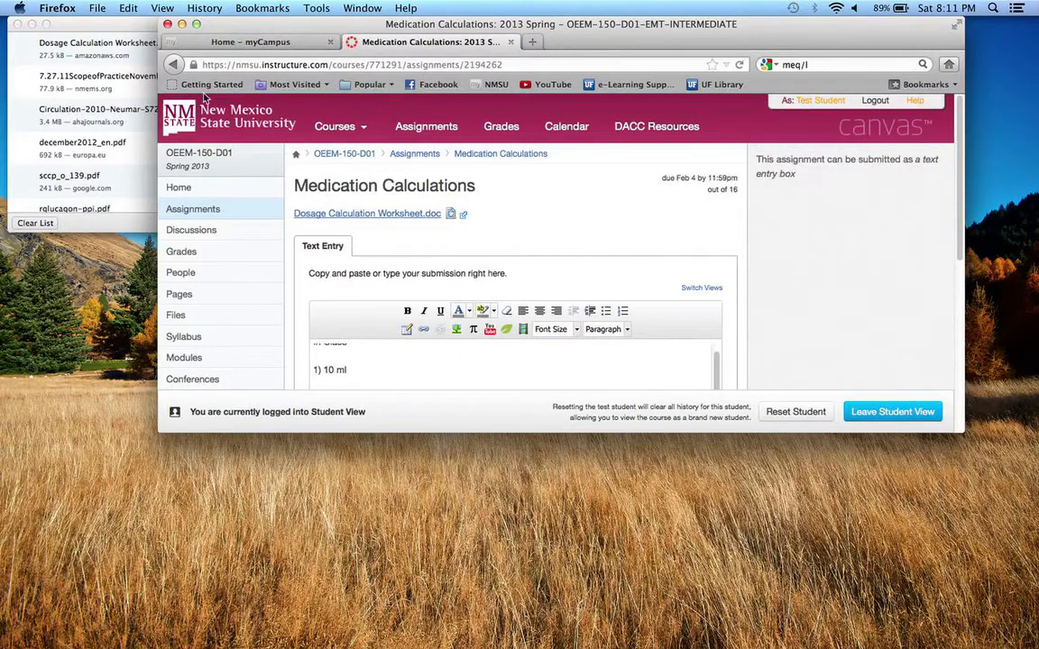
mouse_move(144, 90)
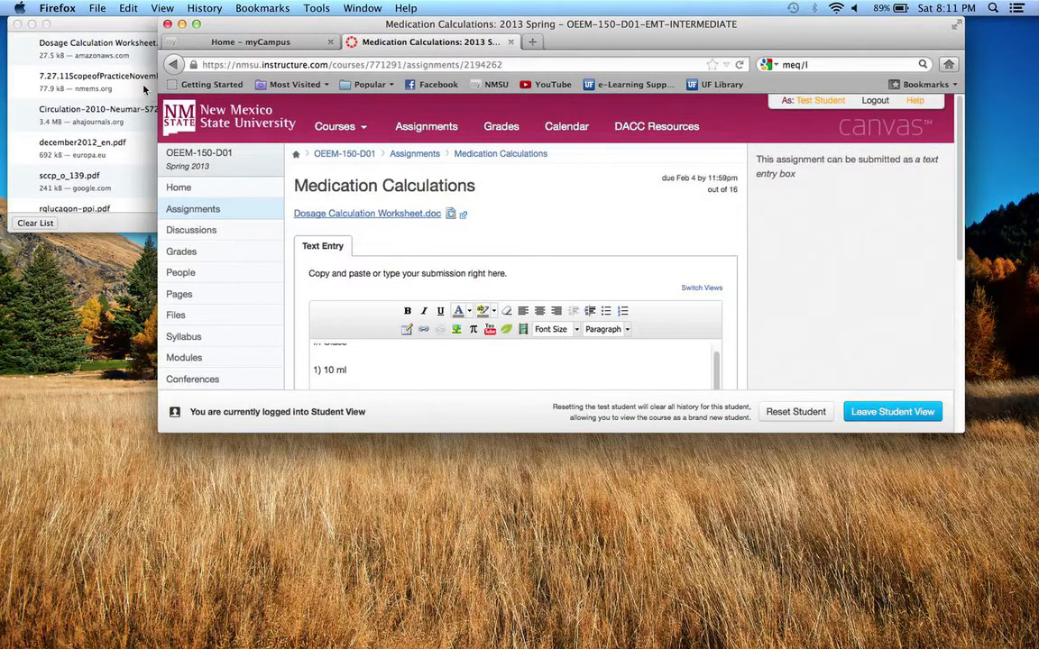